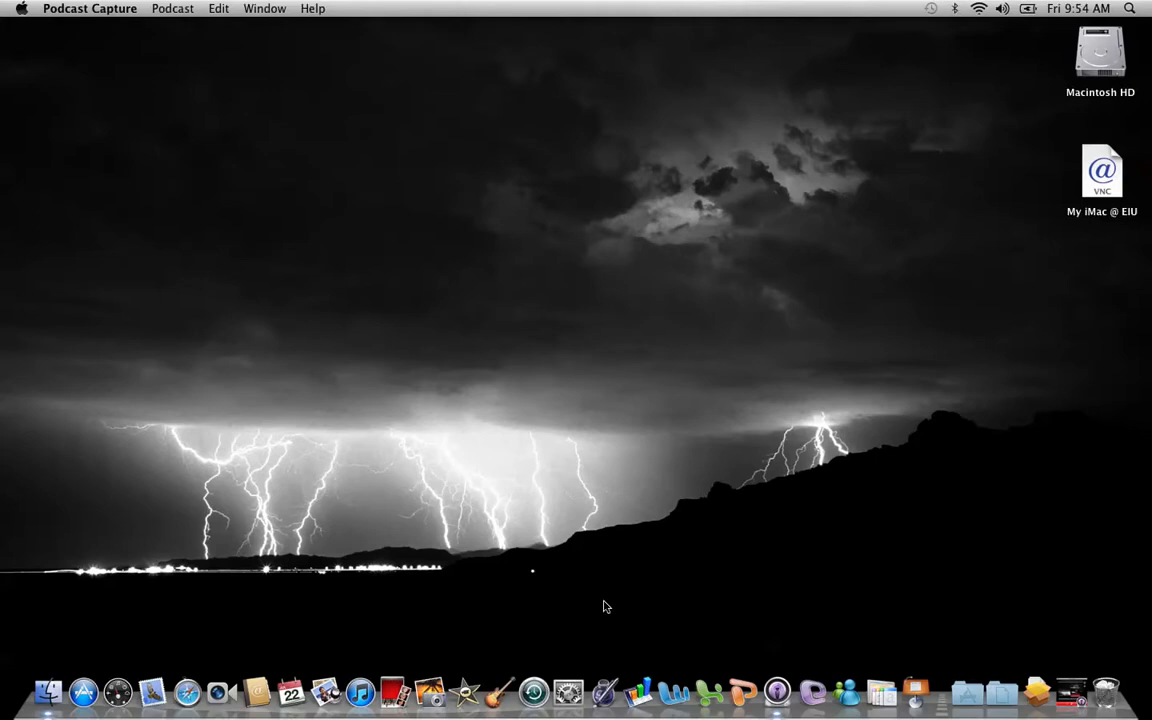
pyautogui.moveTo(500, 620)
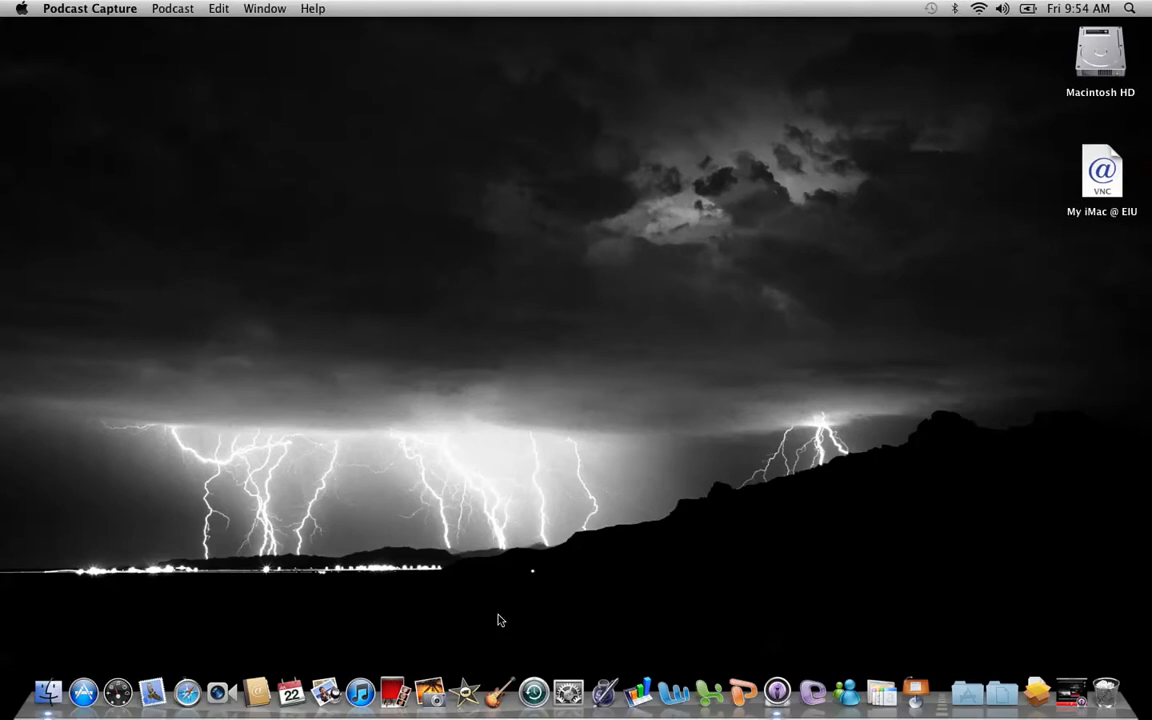
pyautogui.moveTo(464, 692)
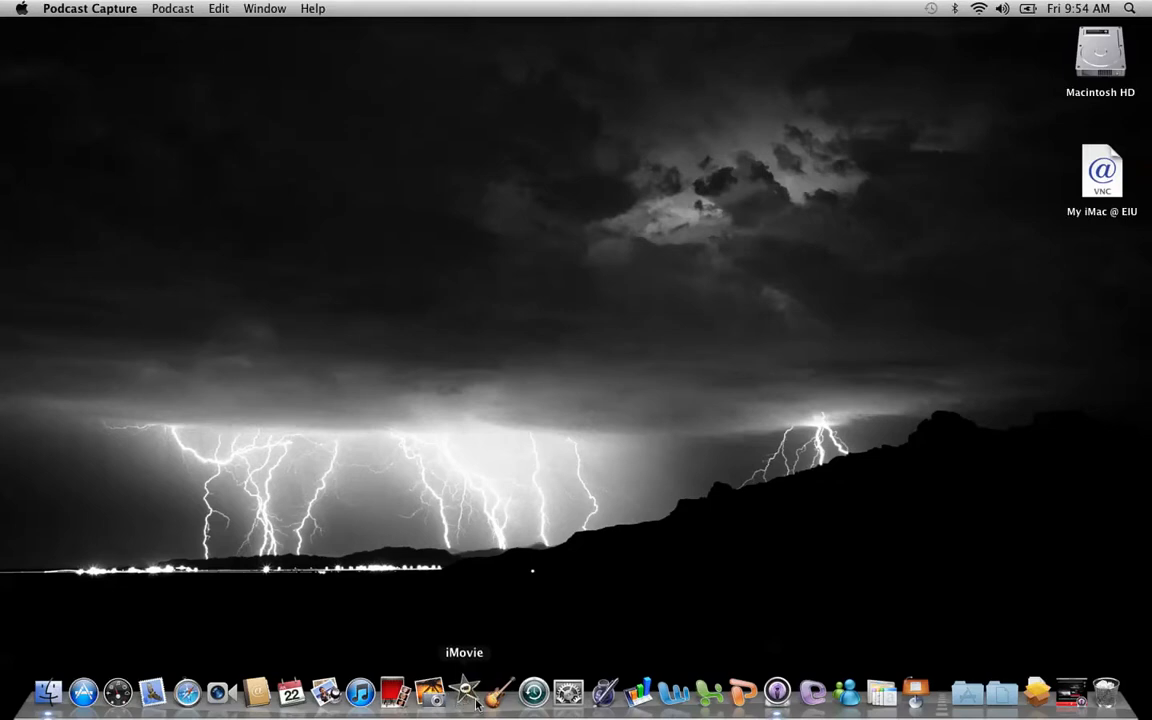
# Step: Launch iMovie from the Dock, showing the Event Library and My First Project
pyautogui.click(464, 692)
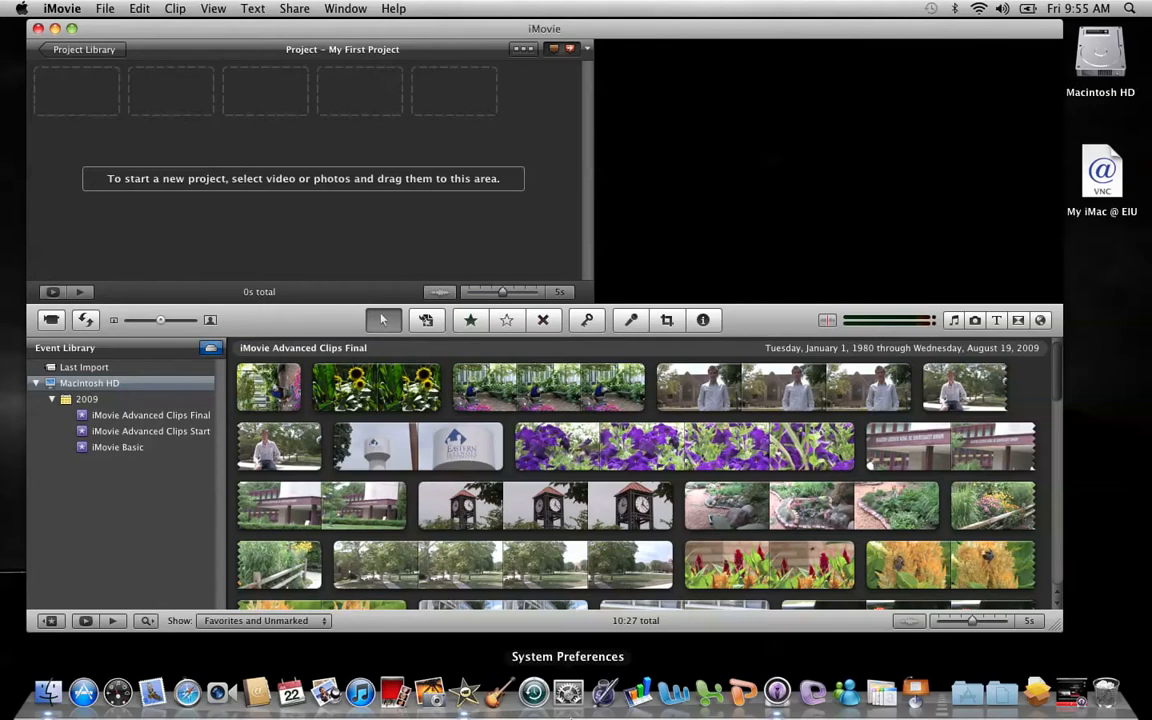
pyautogui.moveTo(568, 712)
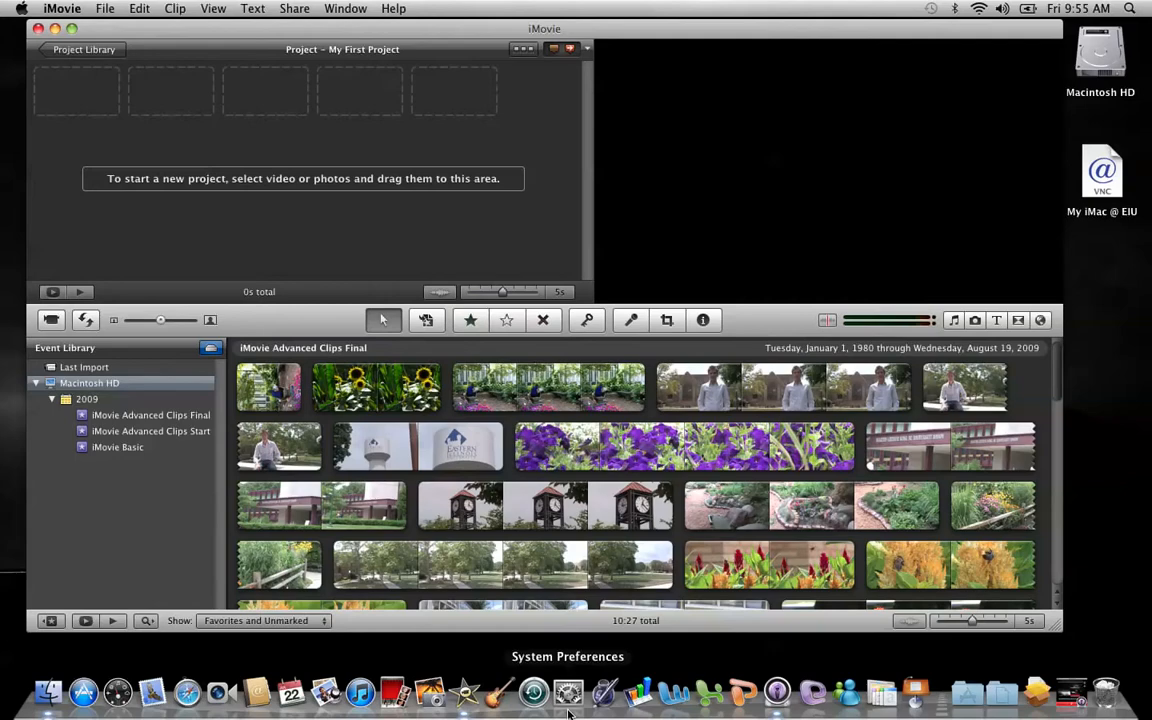
# Step: Bring up the Import From window for the VIXIA HV30 camcorder and glance at the File menu
pyautogui.click(50, 320)
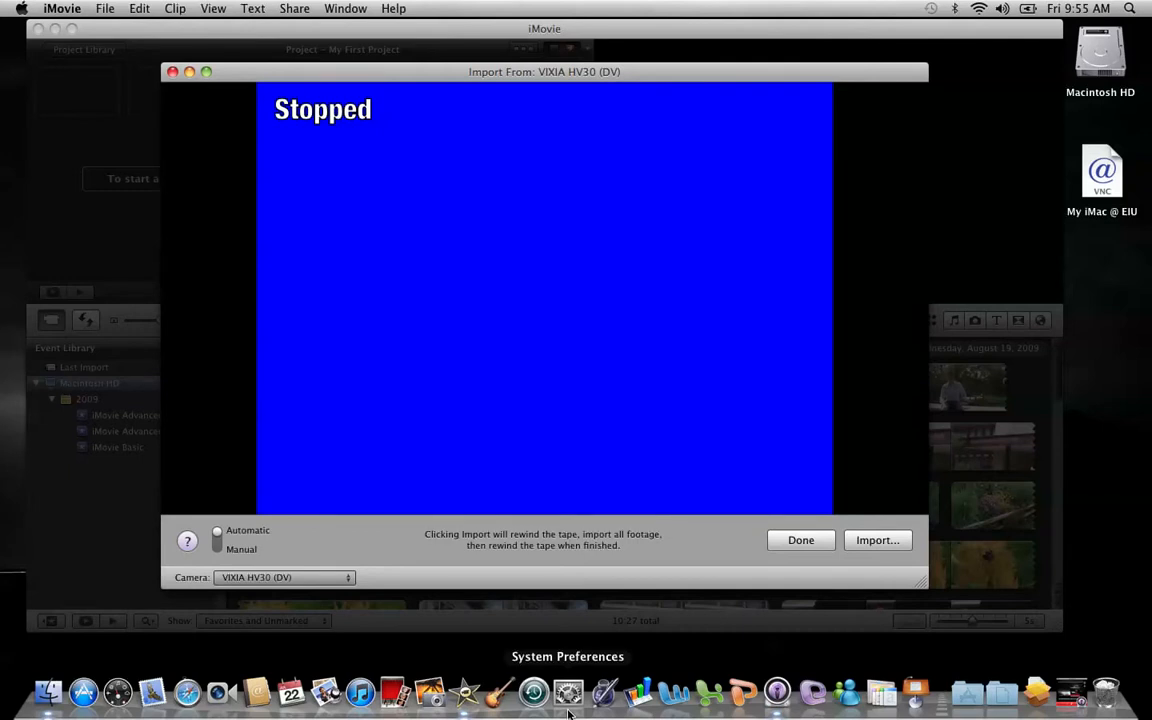
pyautogui.moveTo(164, 44)
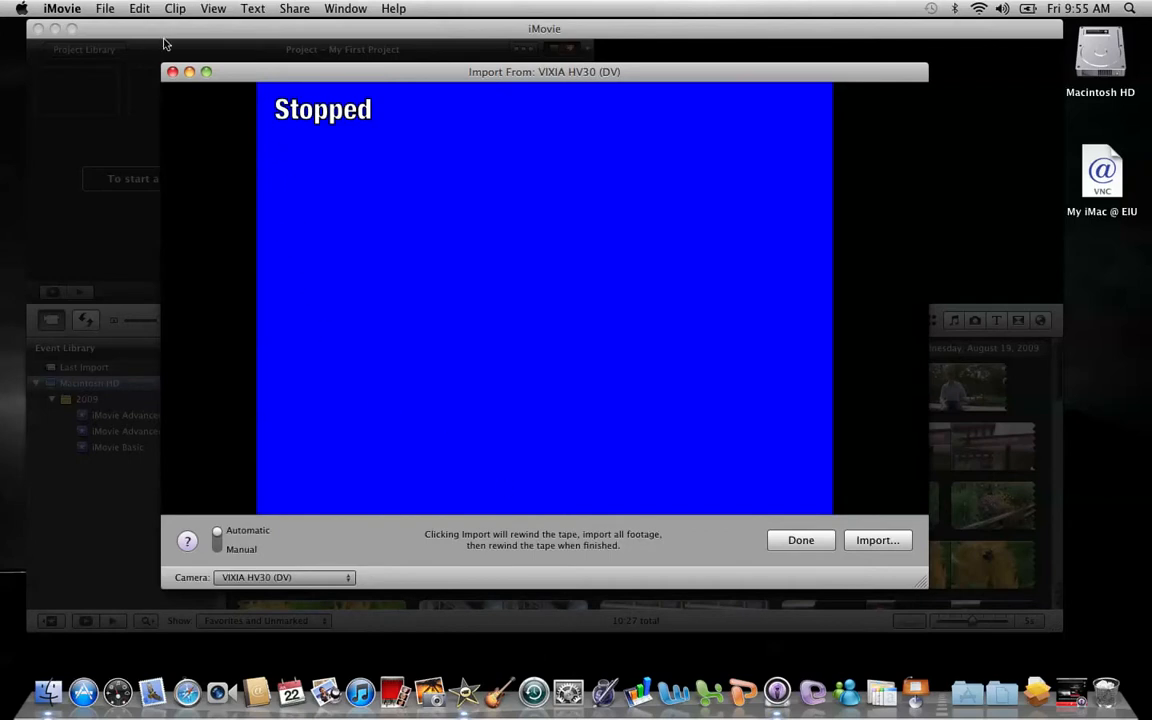
pyautogui.click(104, 8)
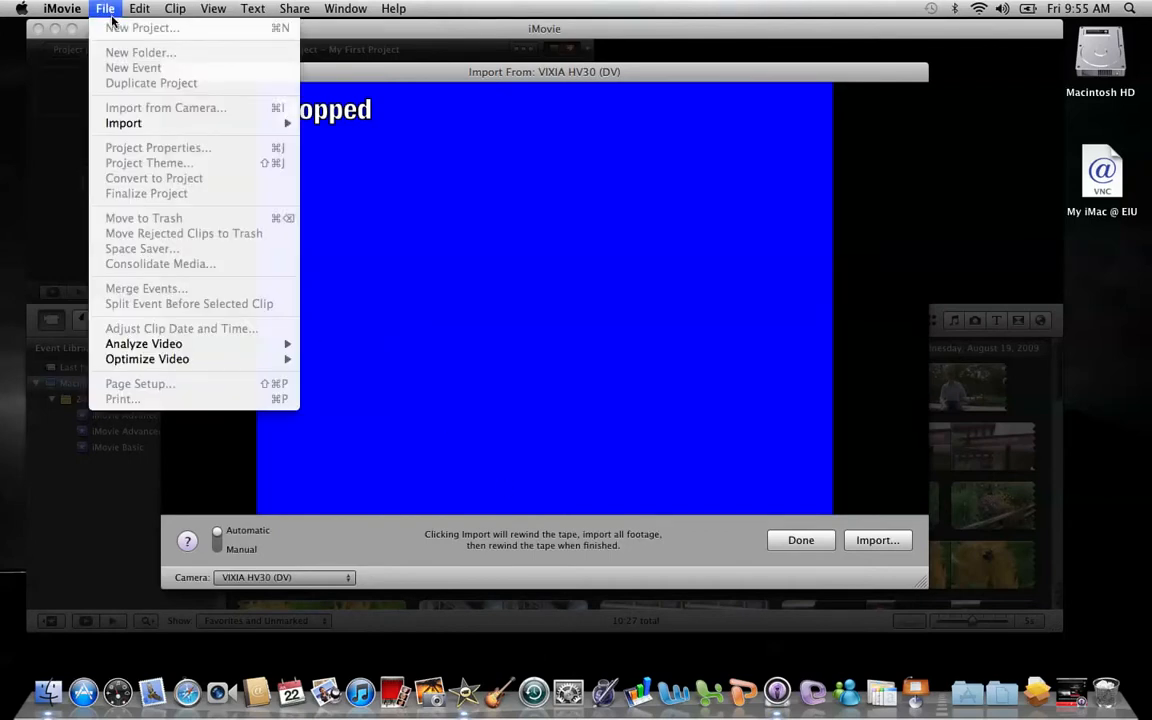
pyautogui.moveTo(128, 114)
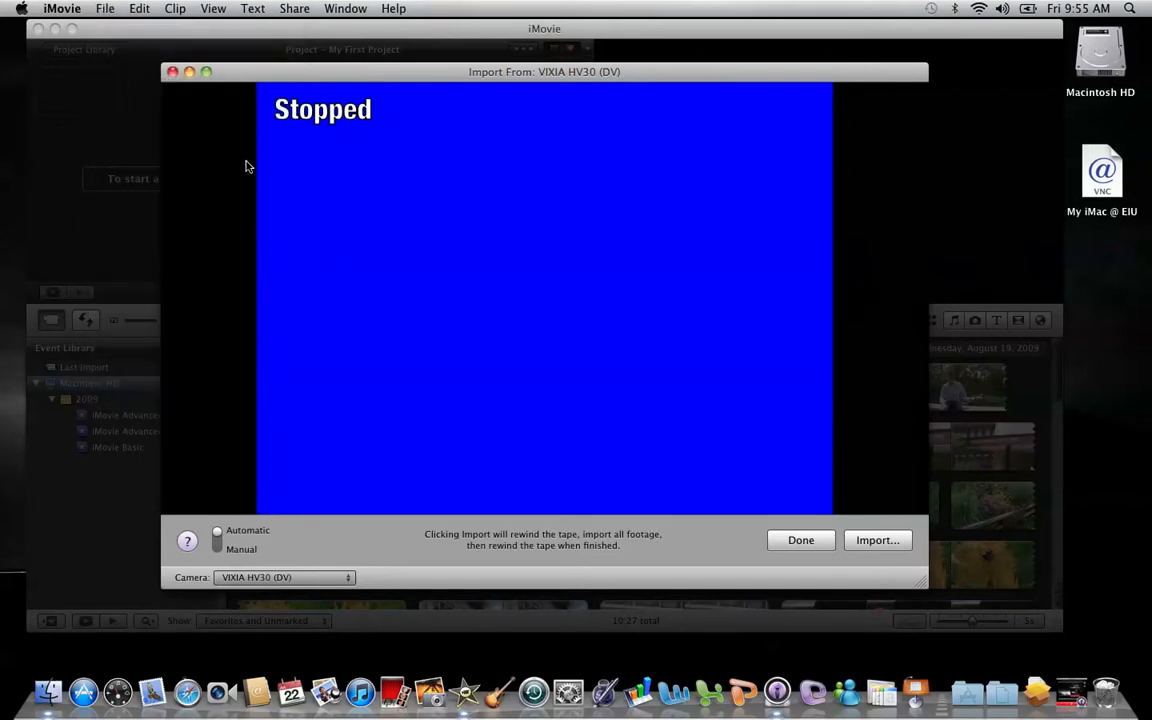
pyautogui.moveTo(408, 536)
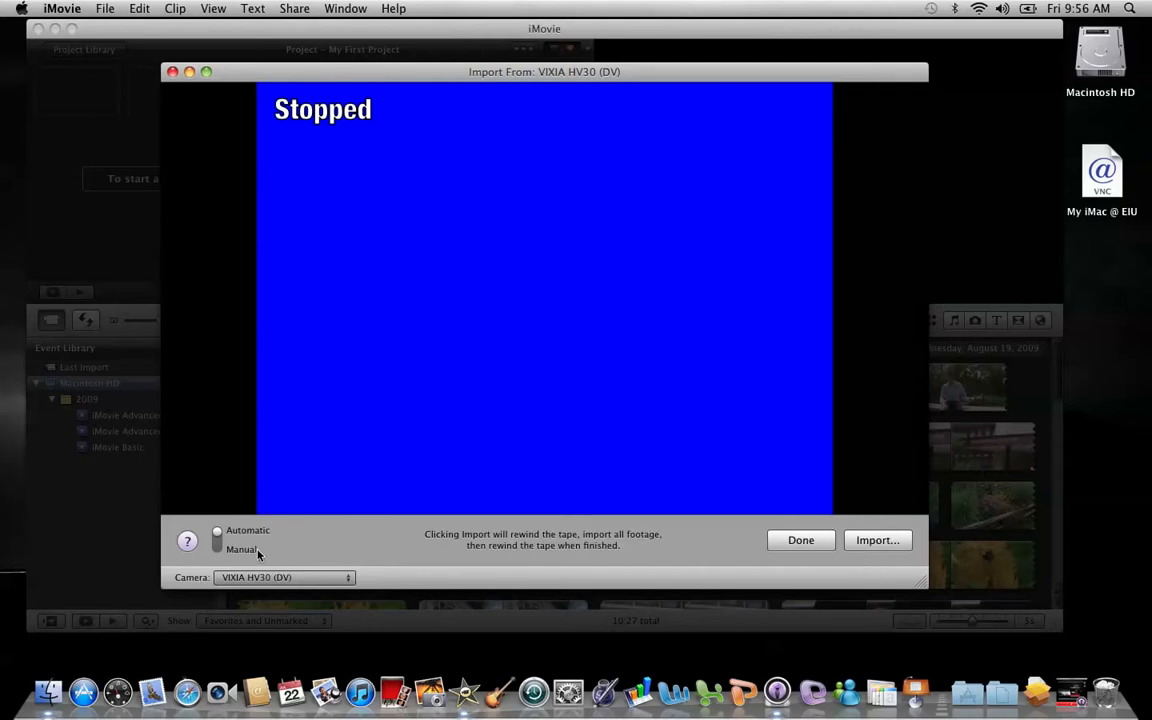
# Step: Switch the camcorder to Manual tape control and start the Import… to reach the settings sheet
pyautogui.click(216, 548)
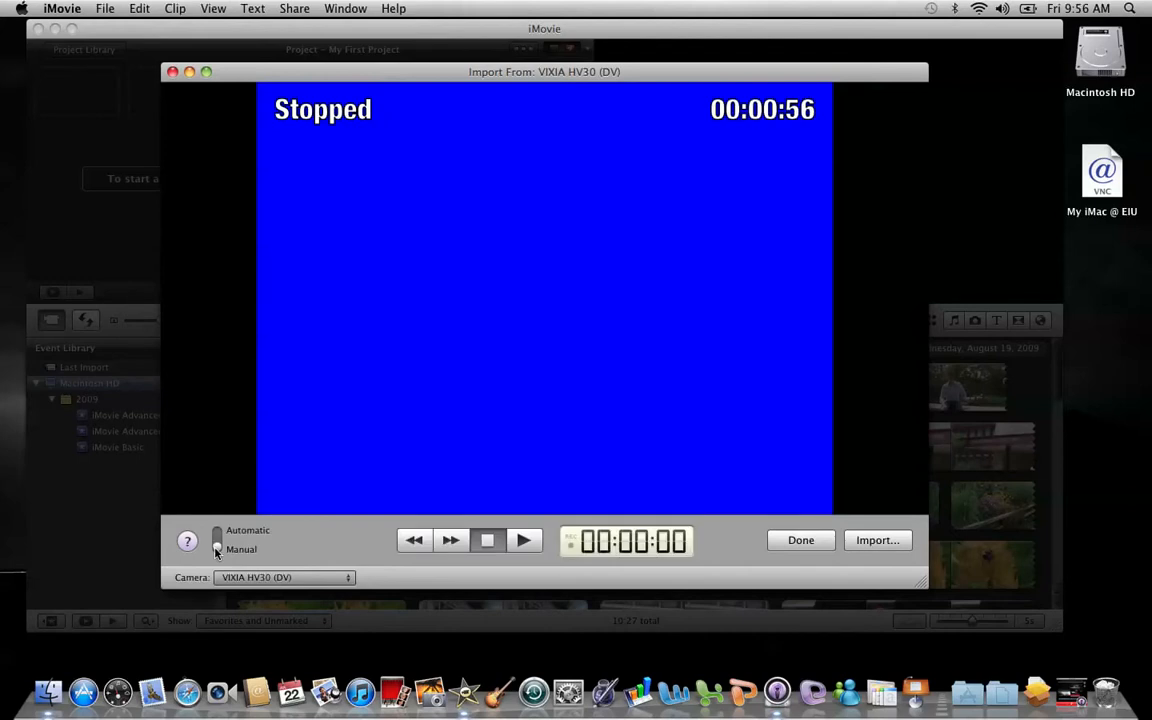
pyautogui.moveTo(248, 588)
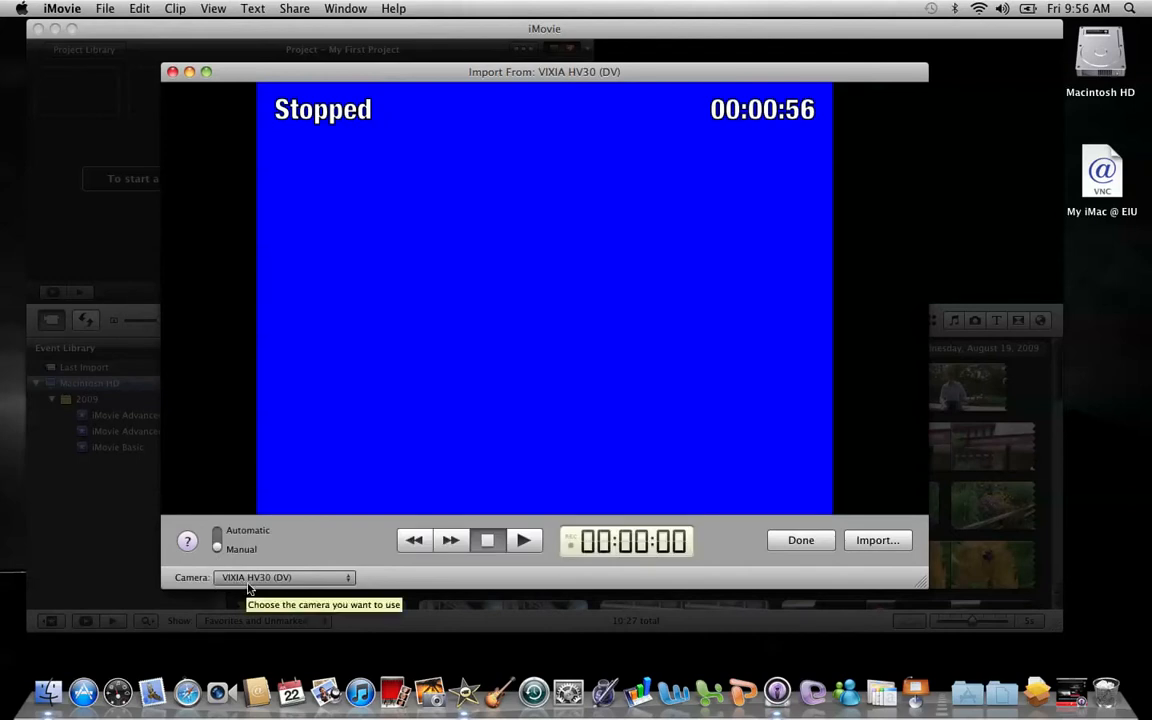
pyautogui.moveTo(232, 588)
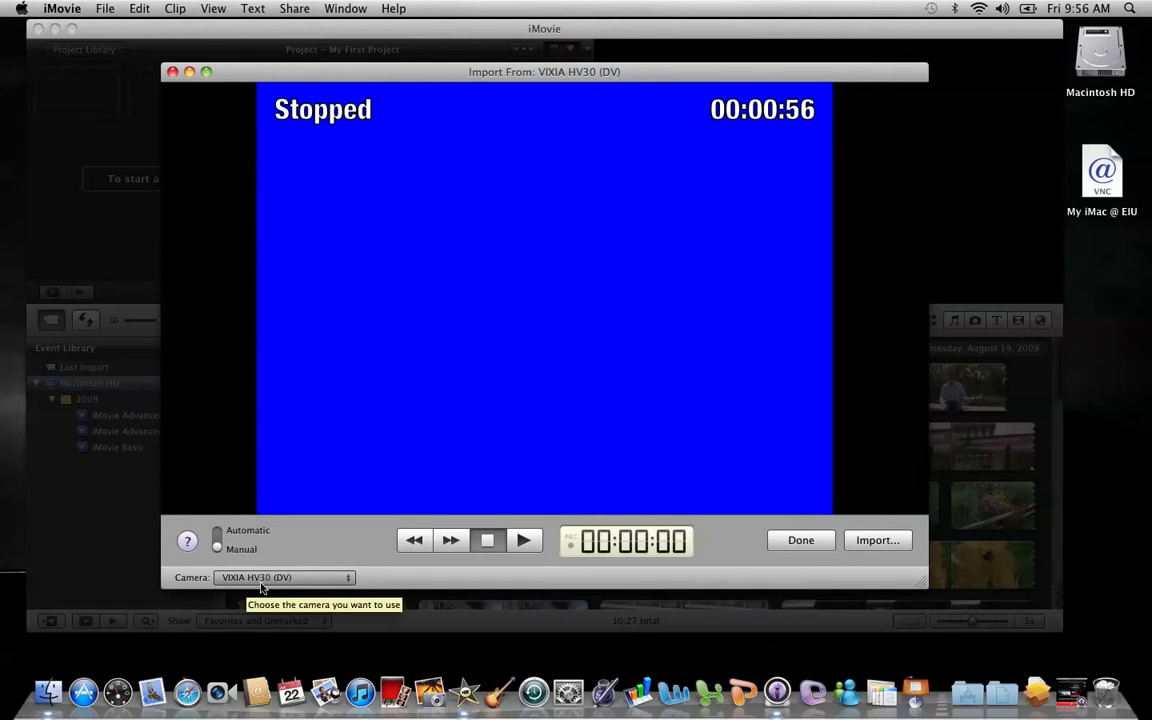
pyautogui.moveTo(278, 588)
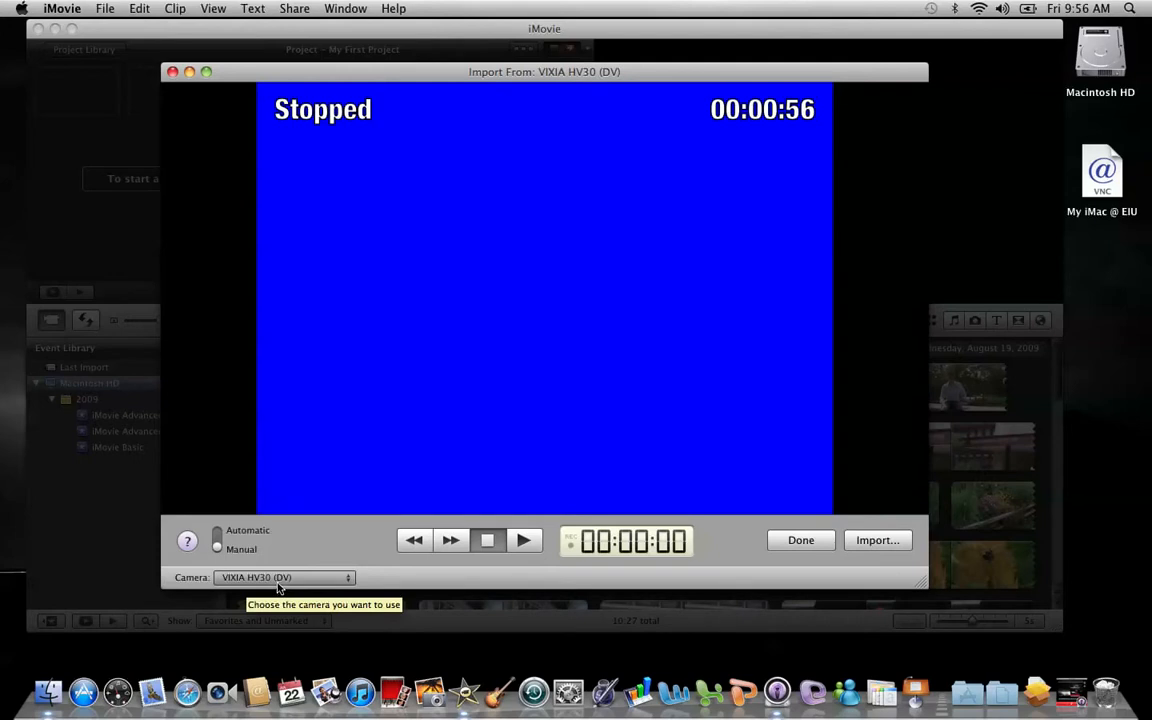
pyautogui.moveTo(284, 588)
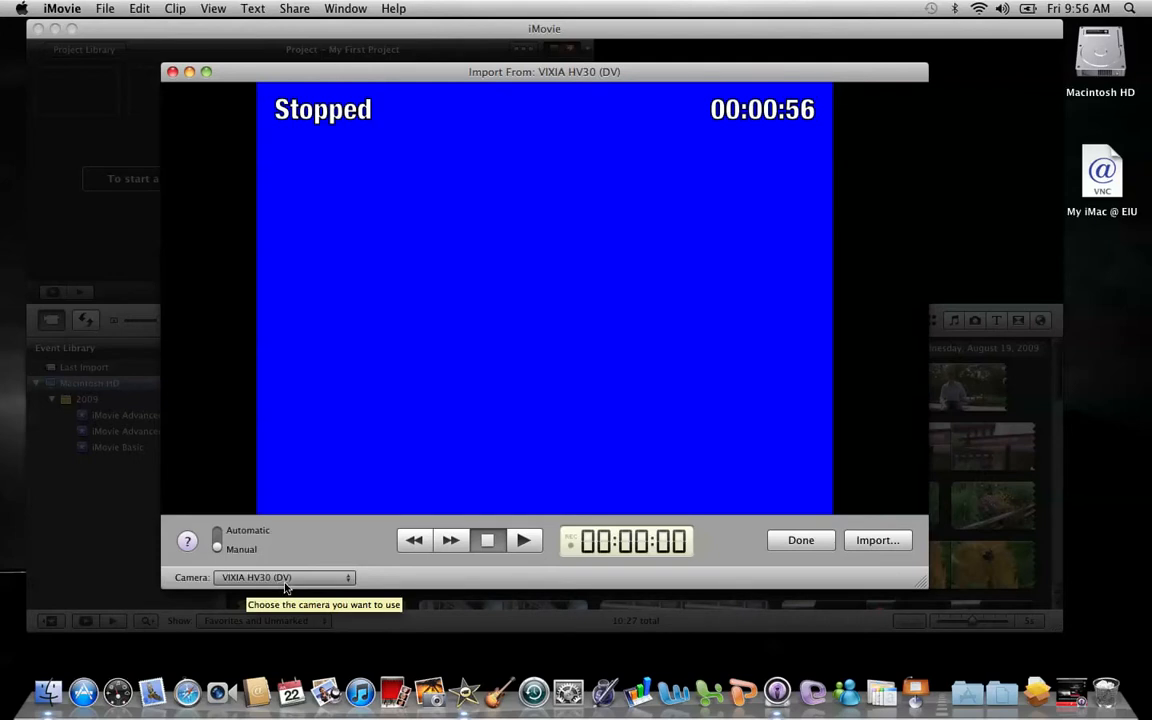
pyautogui.moveTo(424, 500)
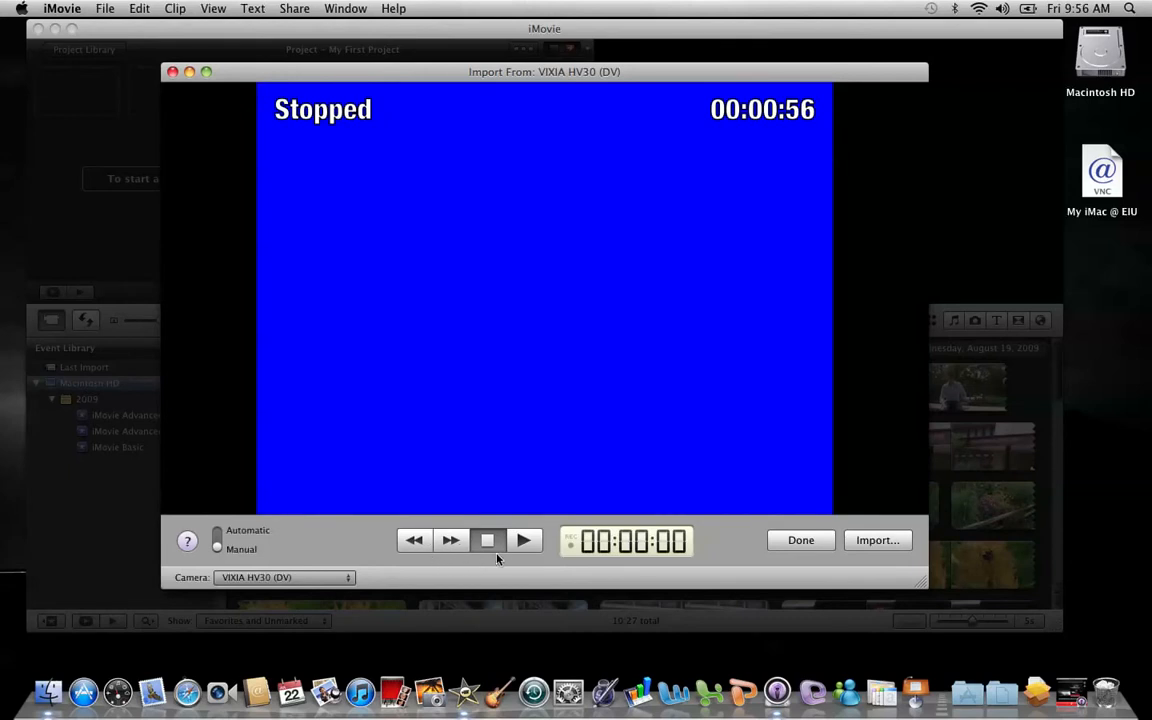
pyautogui.moveTo(472, 560)
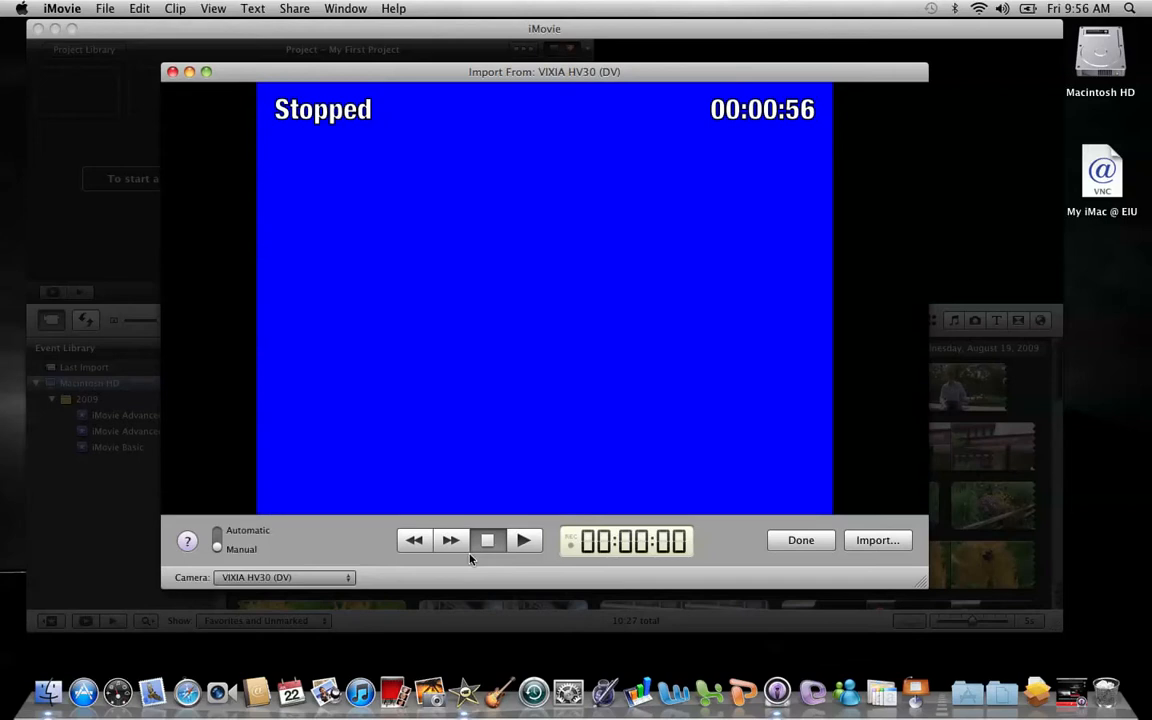
pyautogui.moveTo(488, 560)
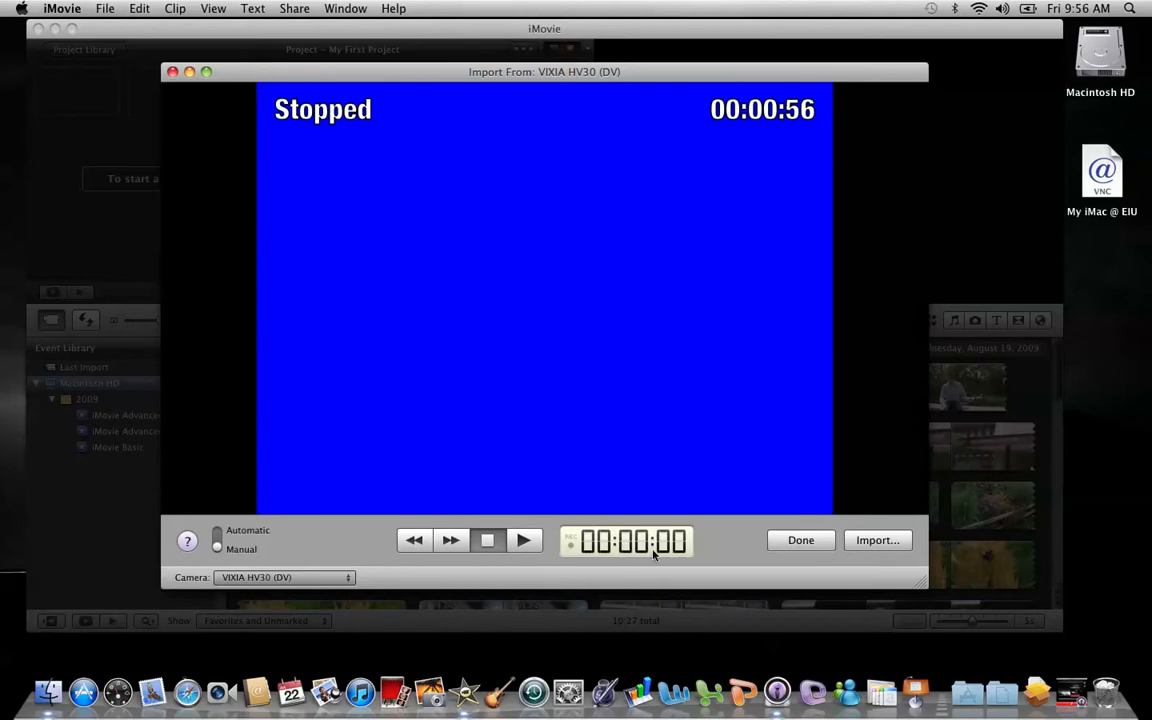
pyautogui.moveTo(630, 540)
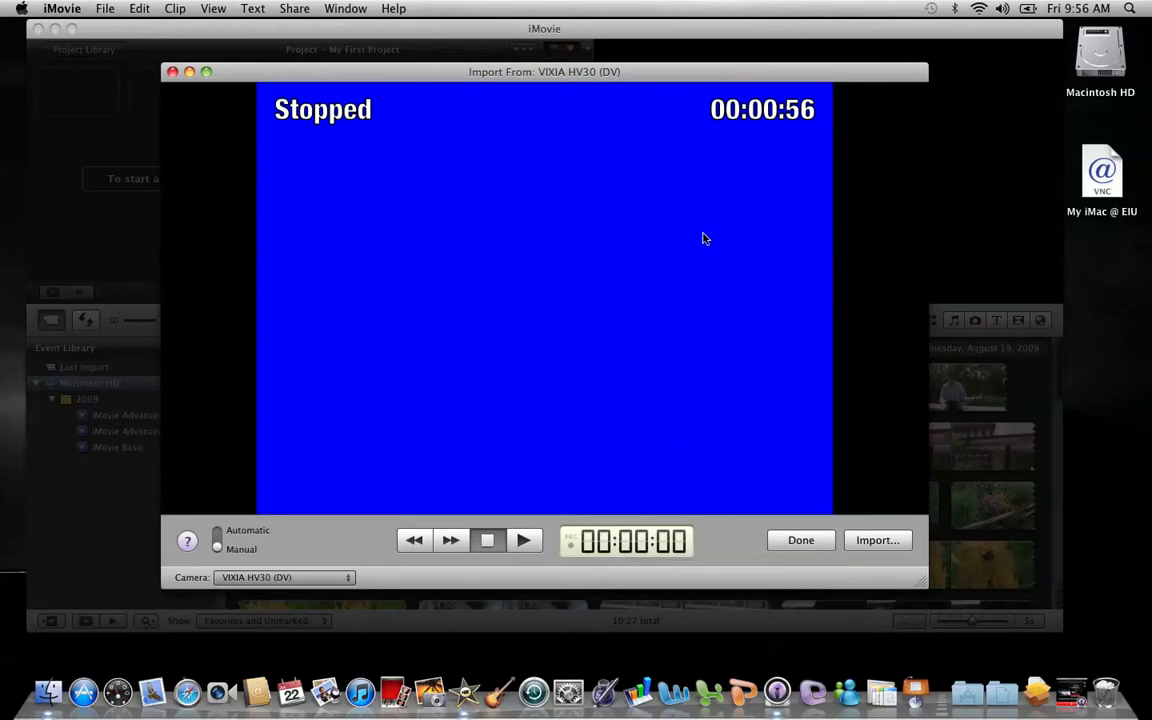
pyautogui.moveTo(768, 132)
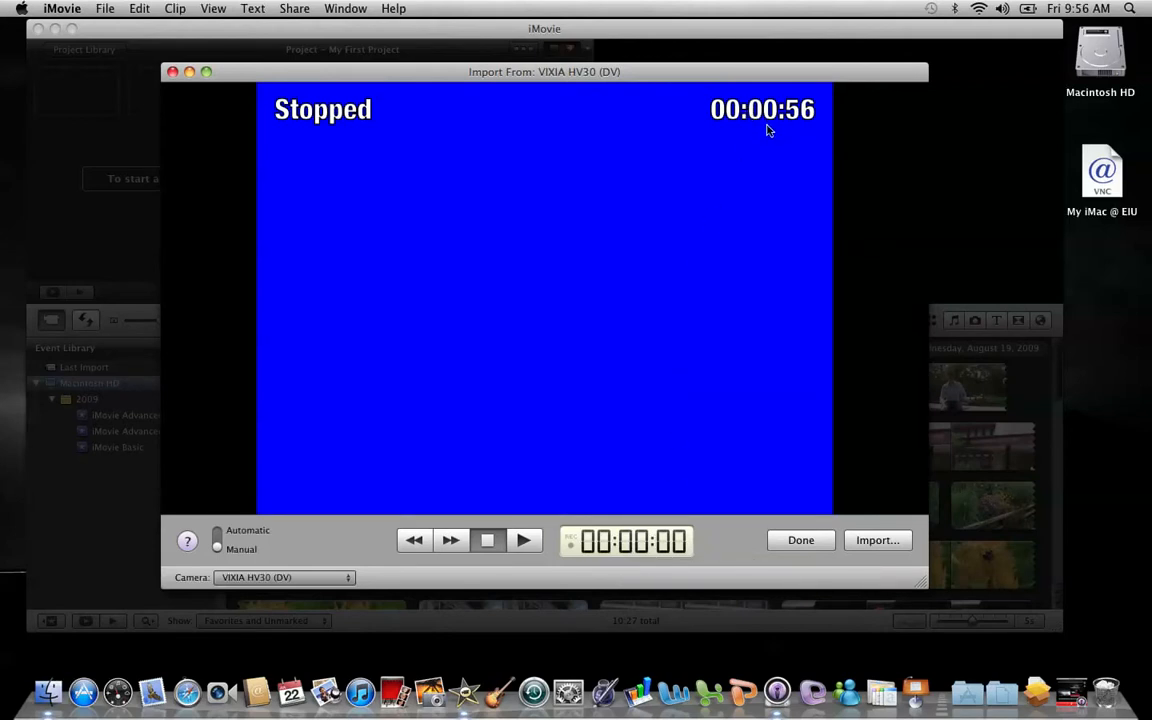
pyautogui.moveTo(806, 112)
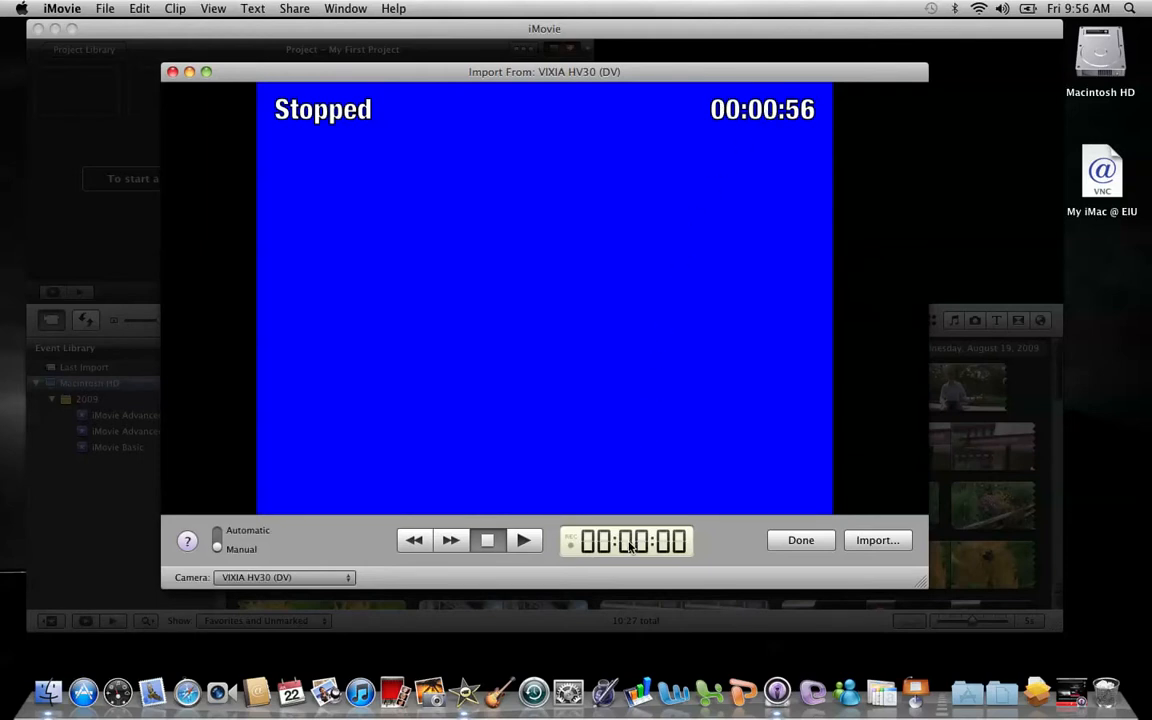
pyautogui.moveTo(630, 540)
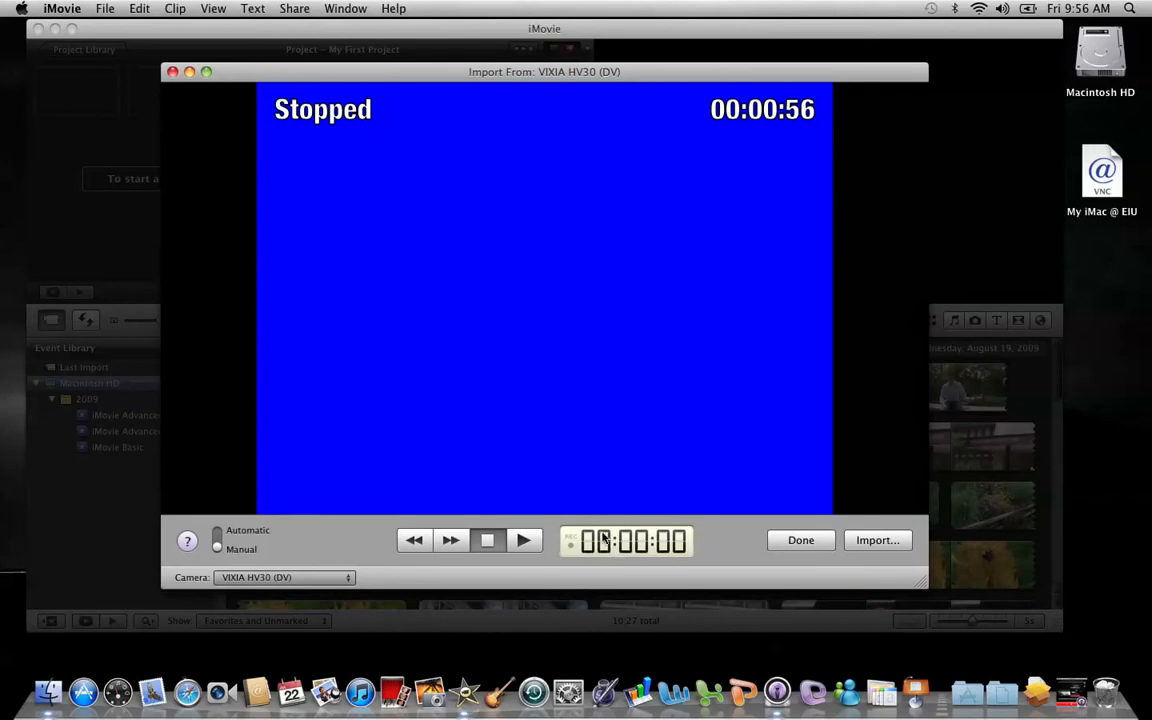
pyautogui.moveTo(624, 540)
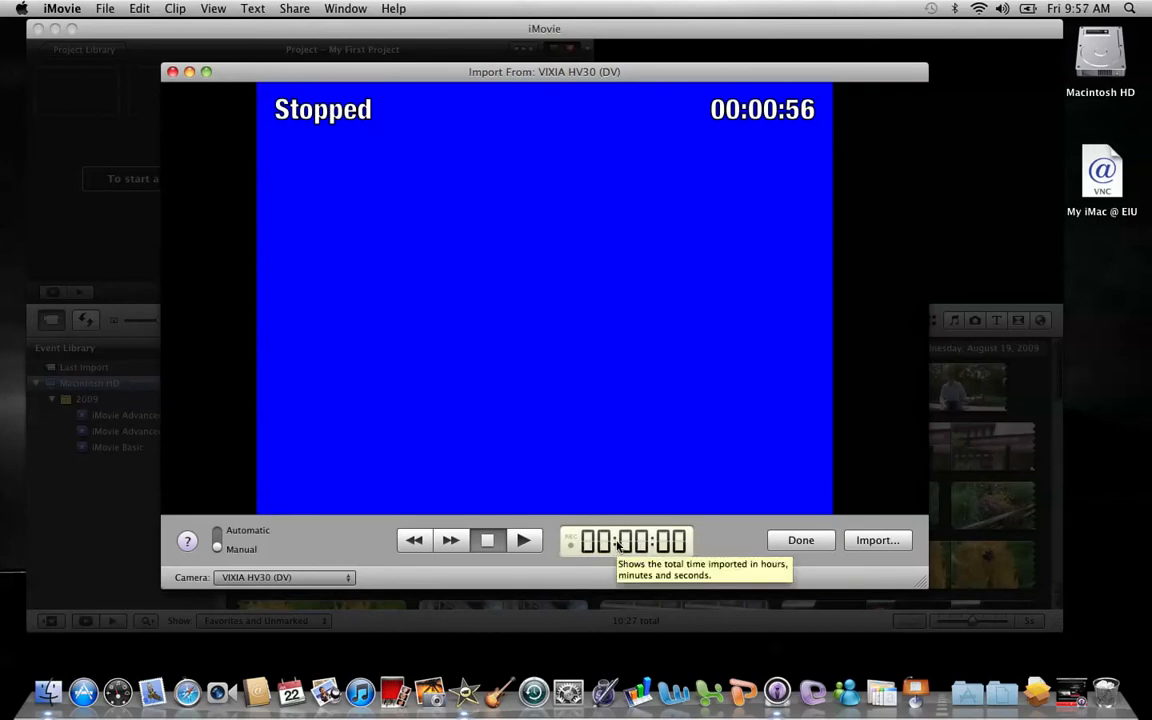
pyautogui.moveTo(664, 544)
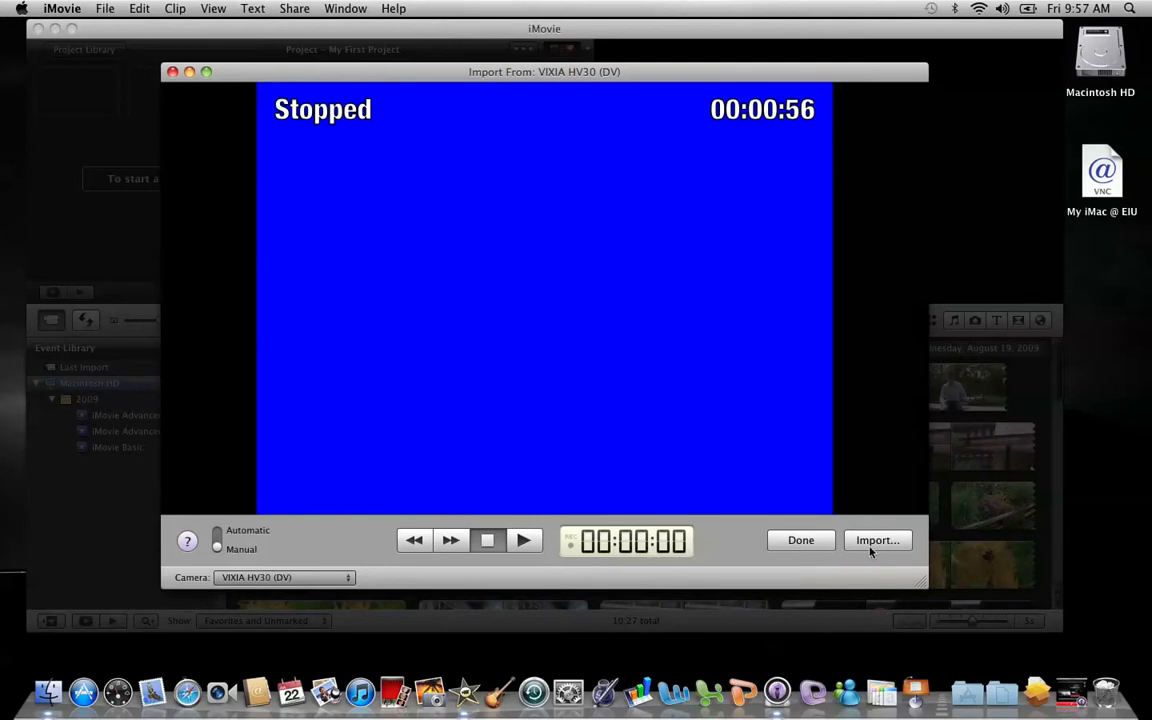
pyautogui.moveTo(876, 540)
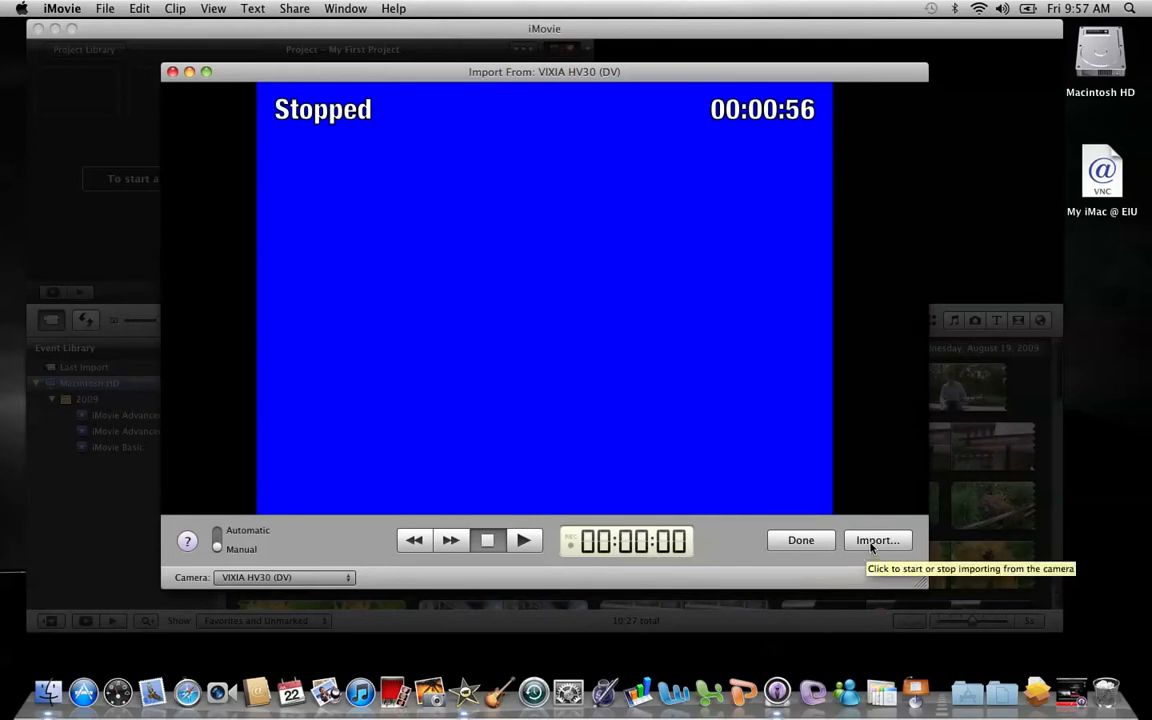
pyautogui.click(876, 540)
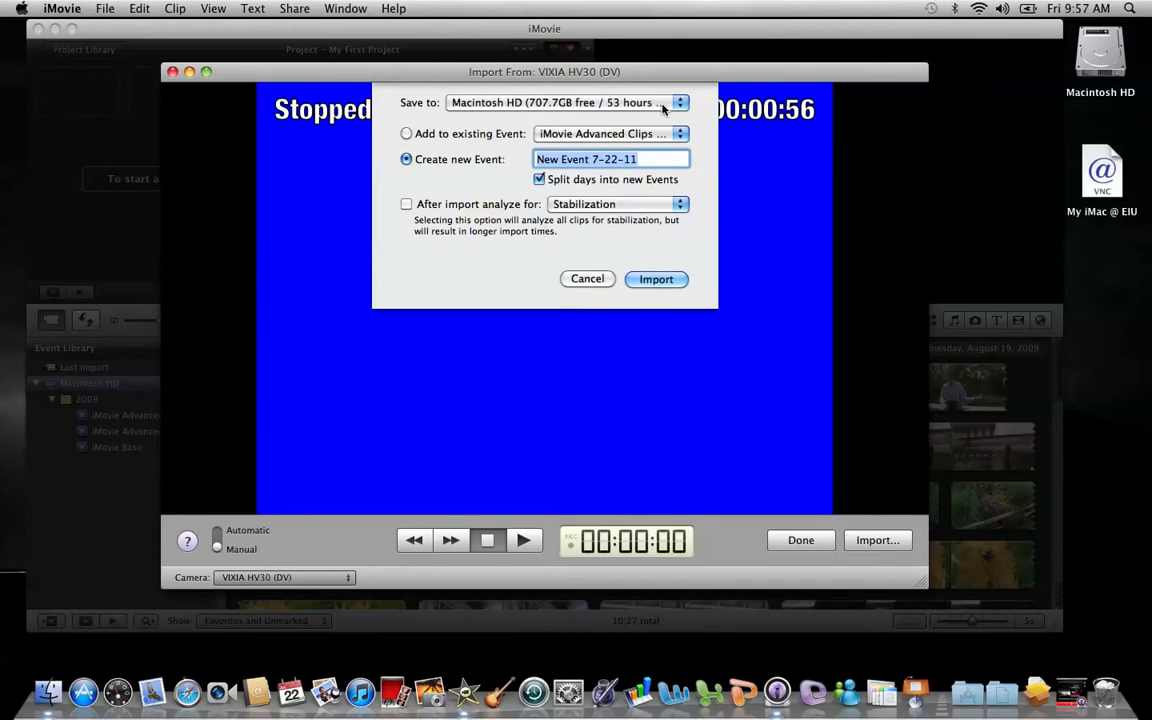
pyautogui.moveTo(668, 108)
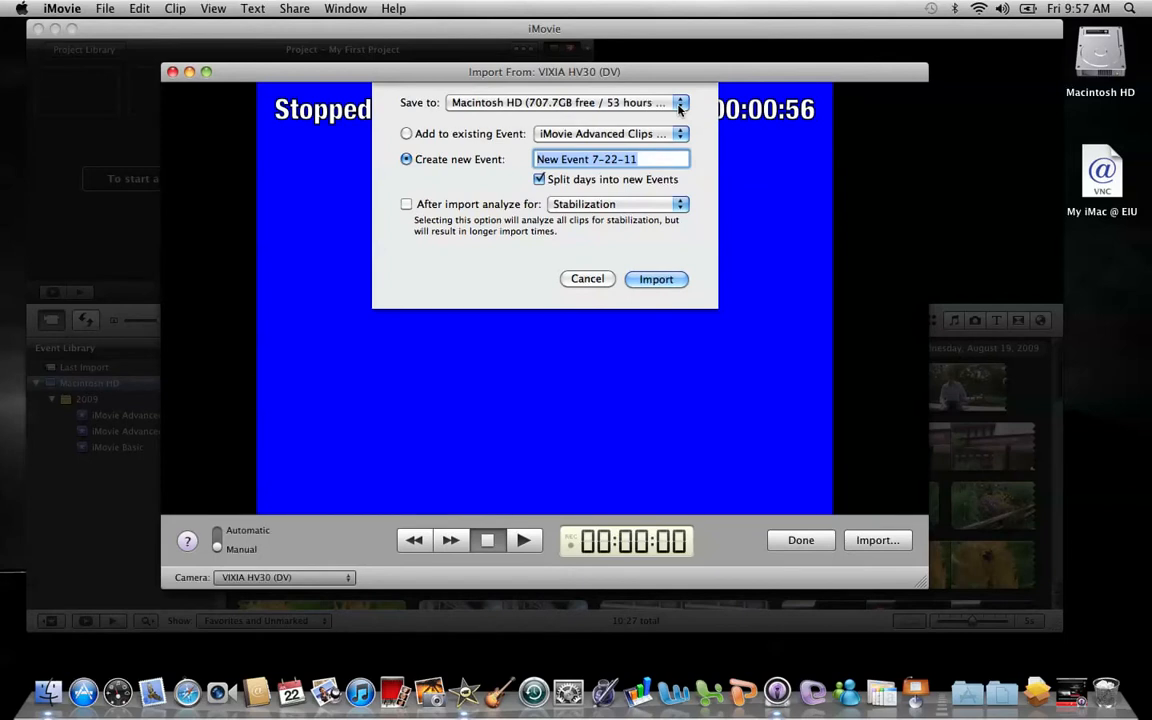
# Step: Check the Save to drives and keep Macintosh HD as the import destination
pyautogui.click(680, 102)
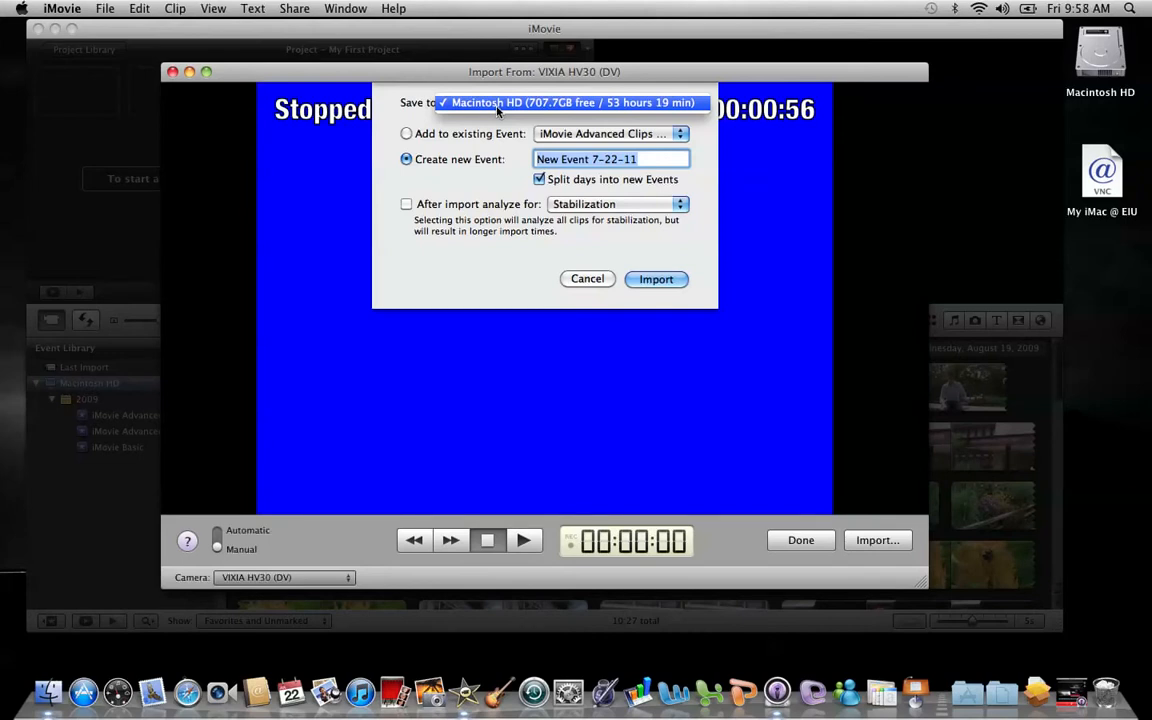
pyautogui.click(570, 102)
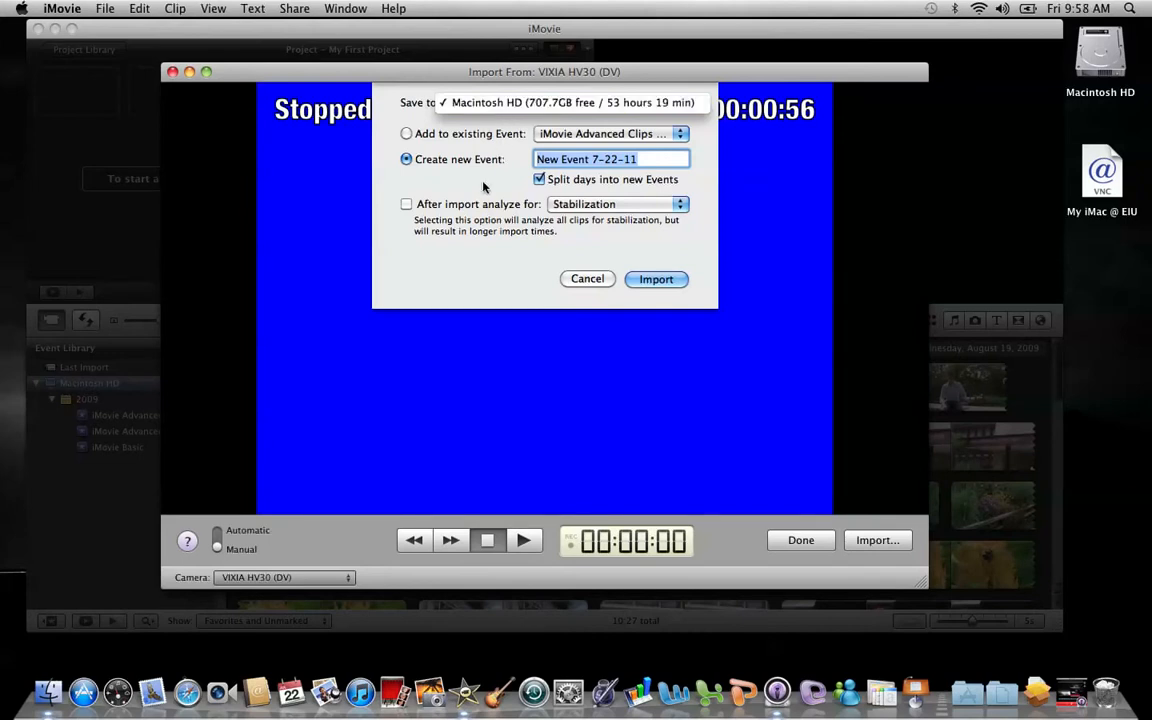
pyautogui.click(566, 102)
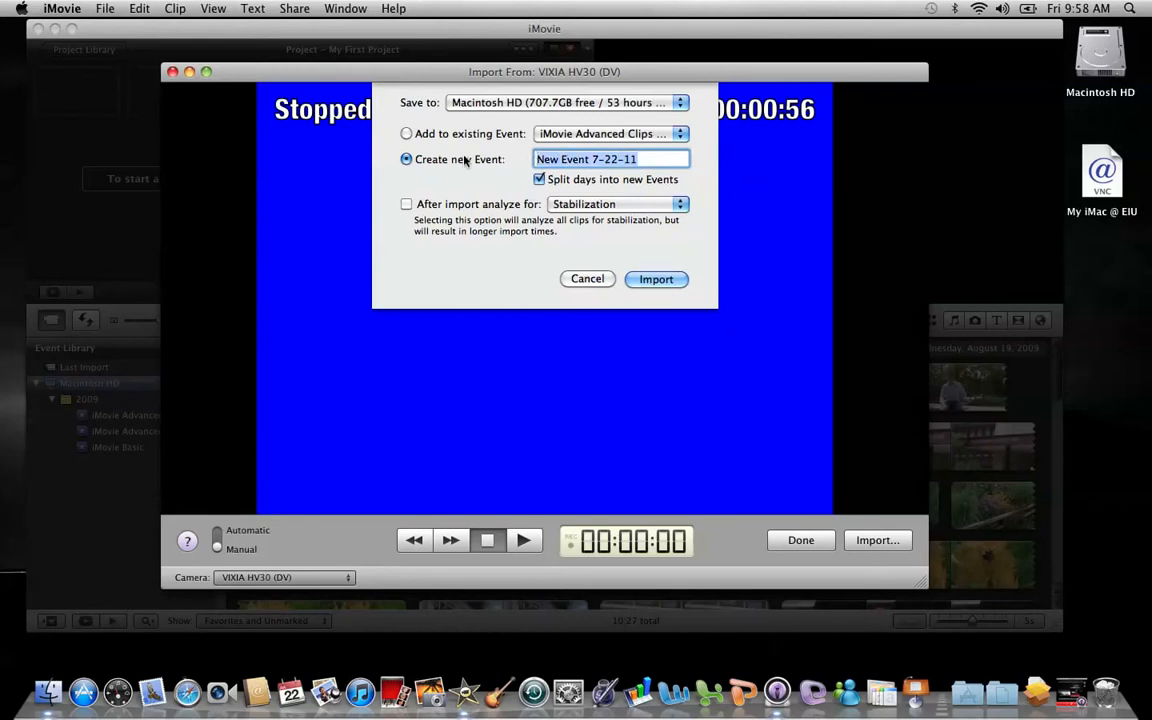
# Step: Name the new event Test Import, turn off Split days into new Events, and confirm Import
pyautogui.write('Test Import')
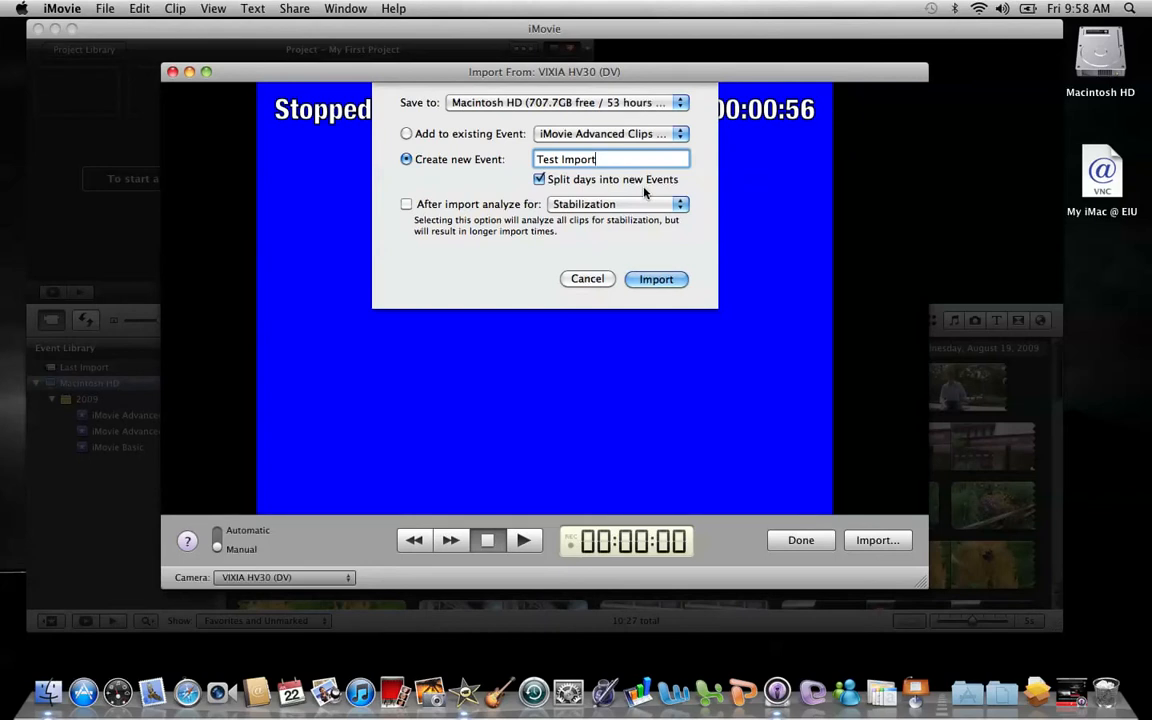
pyautogui.click(540, 180)
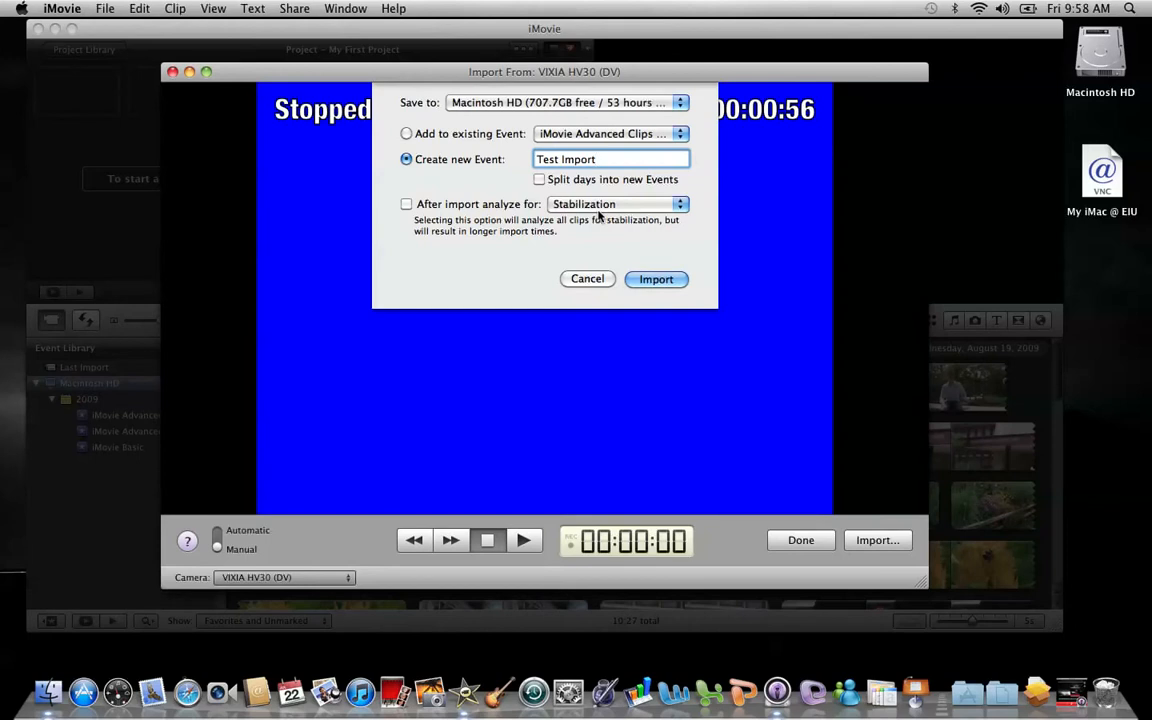
pyautogui.click(656, 280)
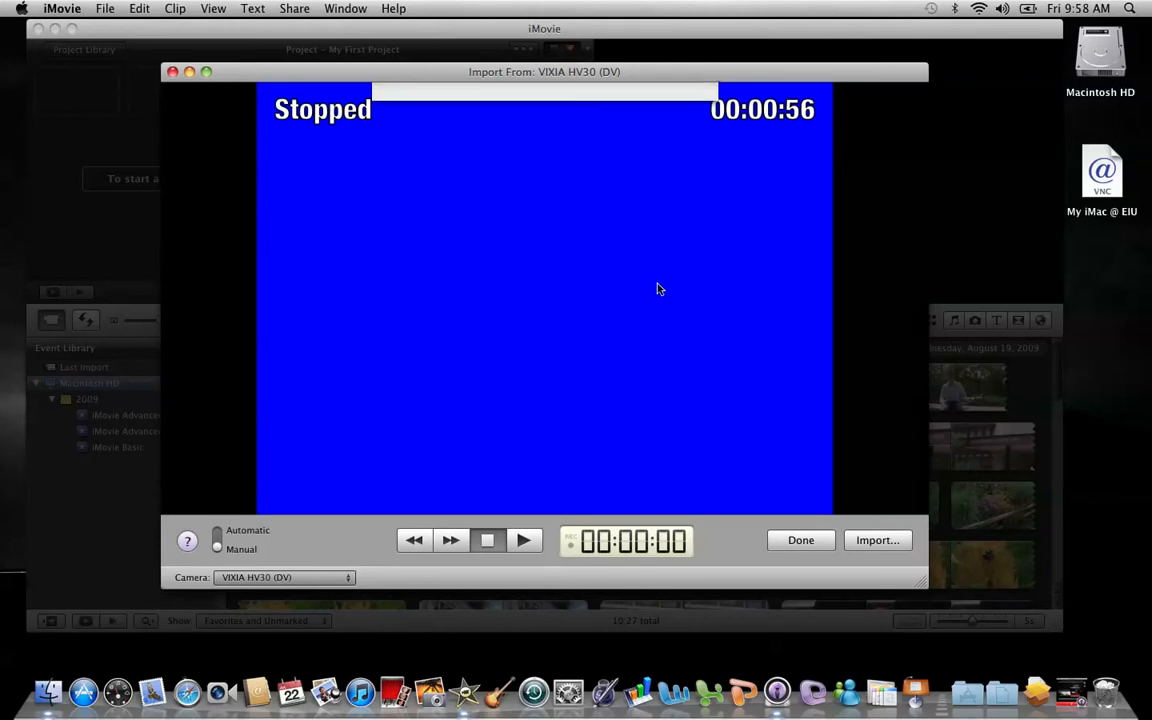
# Step: Import about 22 seconds of flower footage from the tape, then stop the import
pyautogui.click(876, 540)
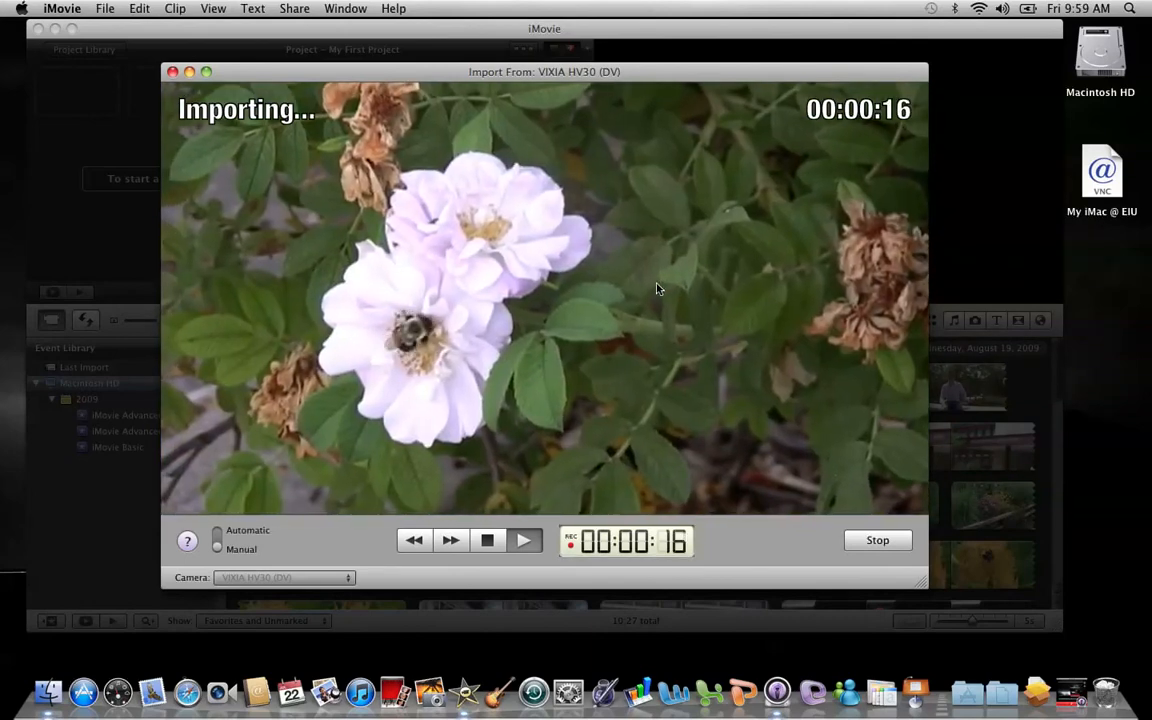
pyautogui.moveTo(770, 396)
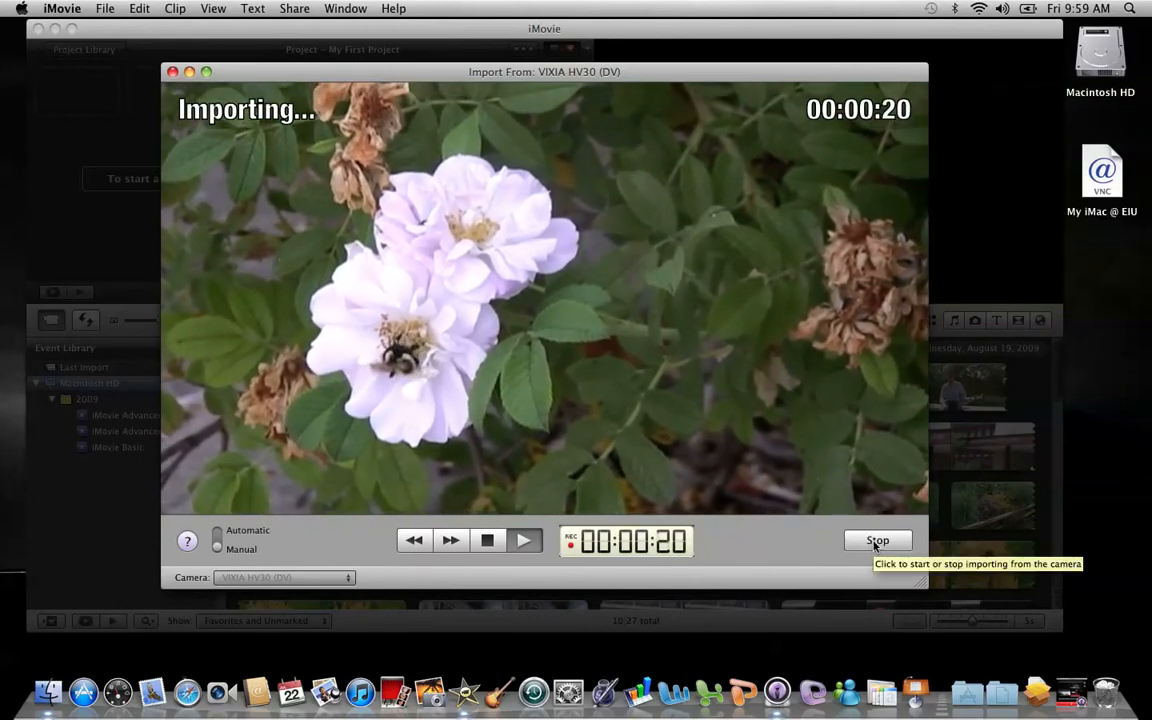
pyautogui.click(876, 540)
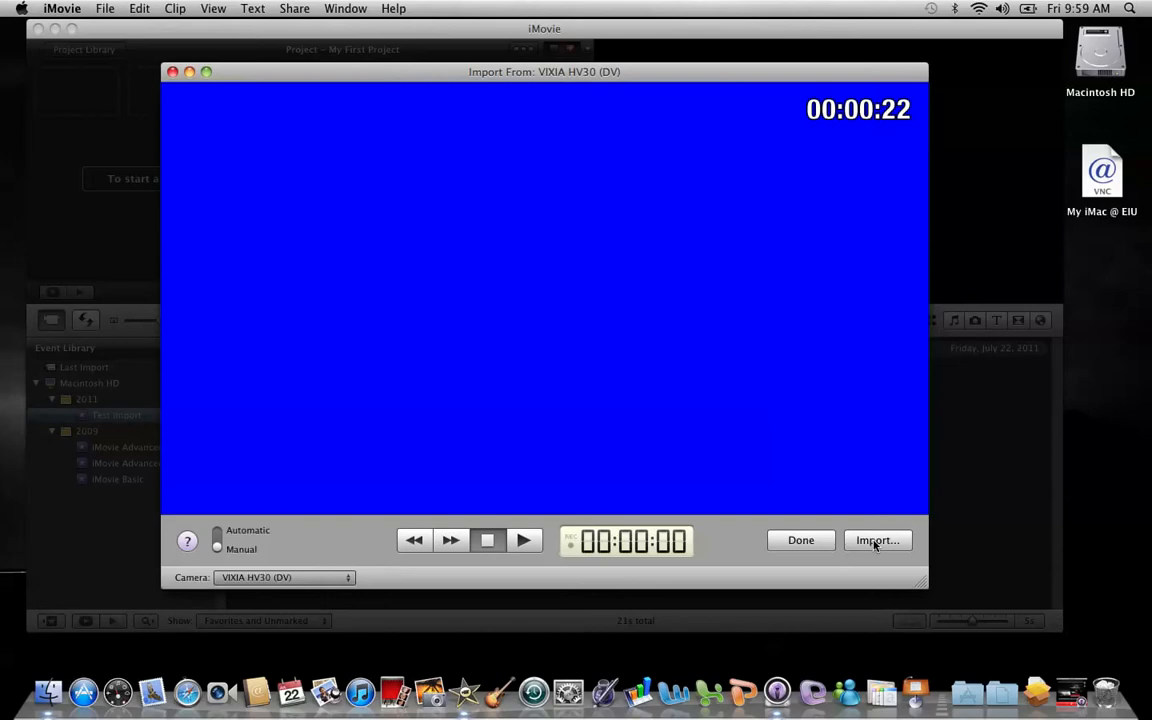
pyautogui.moveTo(800, 540)
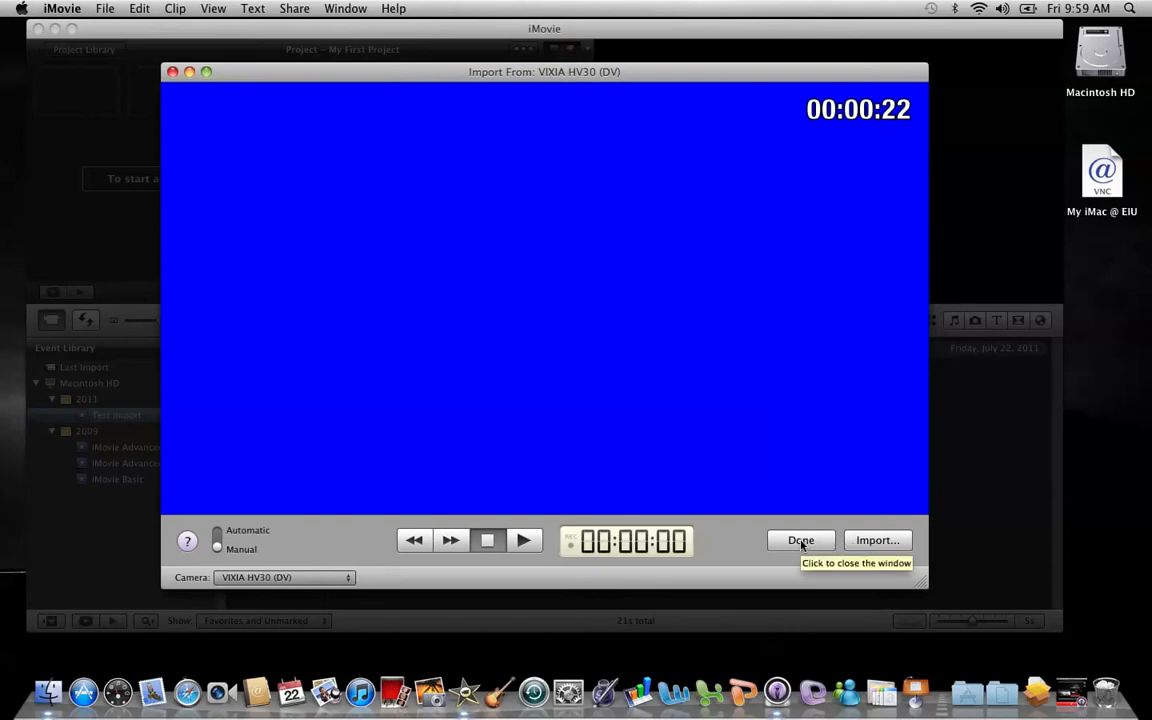
# Step: Finish the camera import with Done and select the Test Import event to show its two flower clips
pyautogui.click(800, 540)
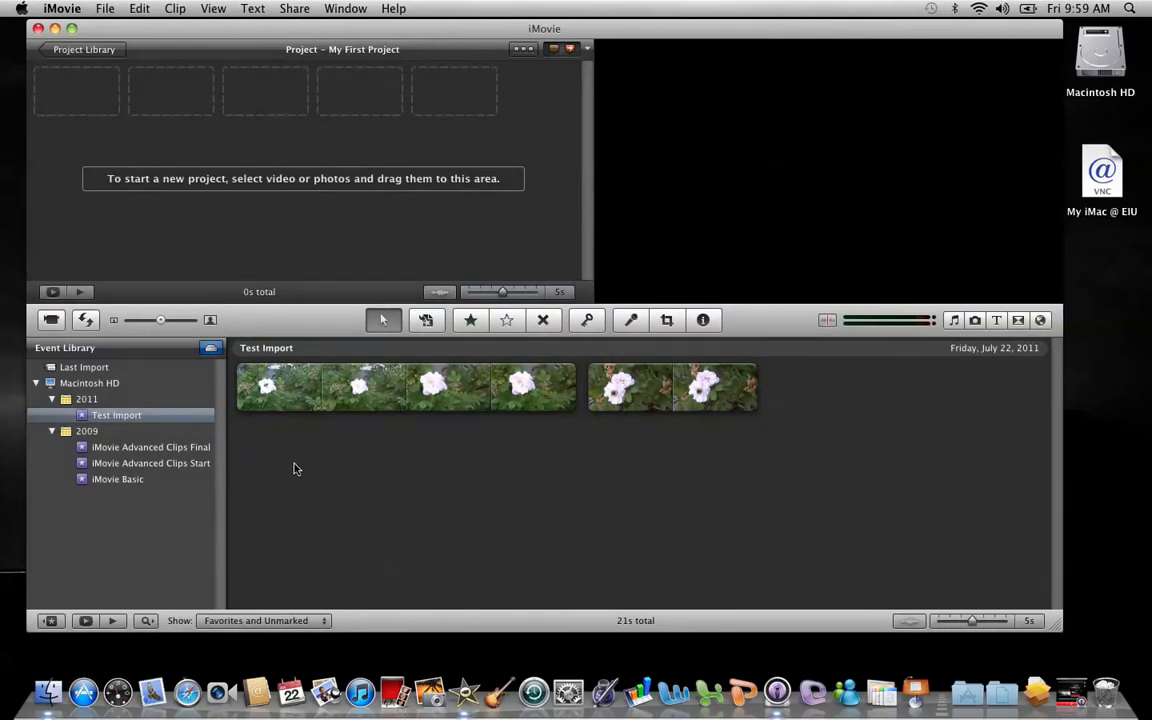
pyautogui.moveTo(524, 388)
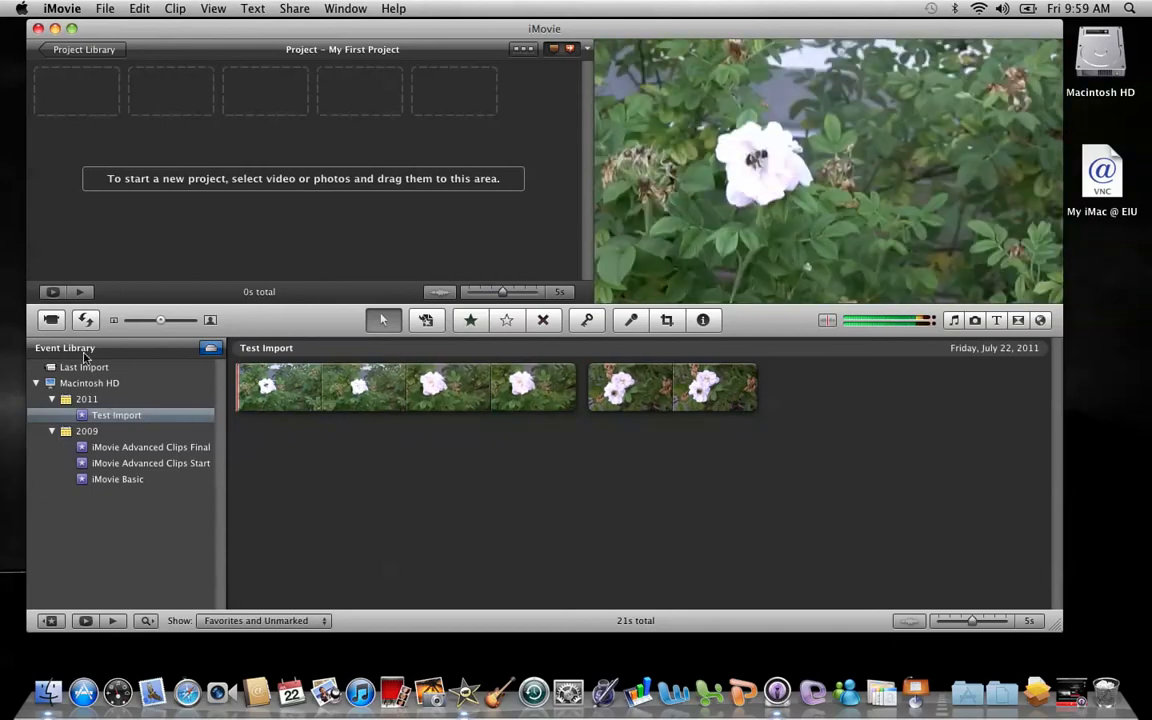
pyautogui.moveTo(56, 410)
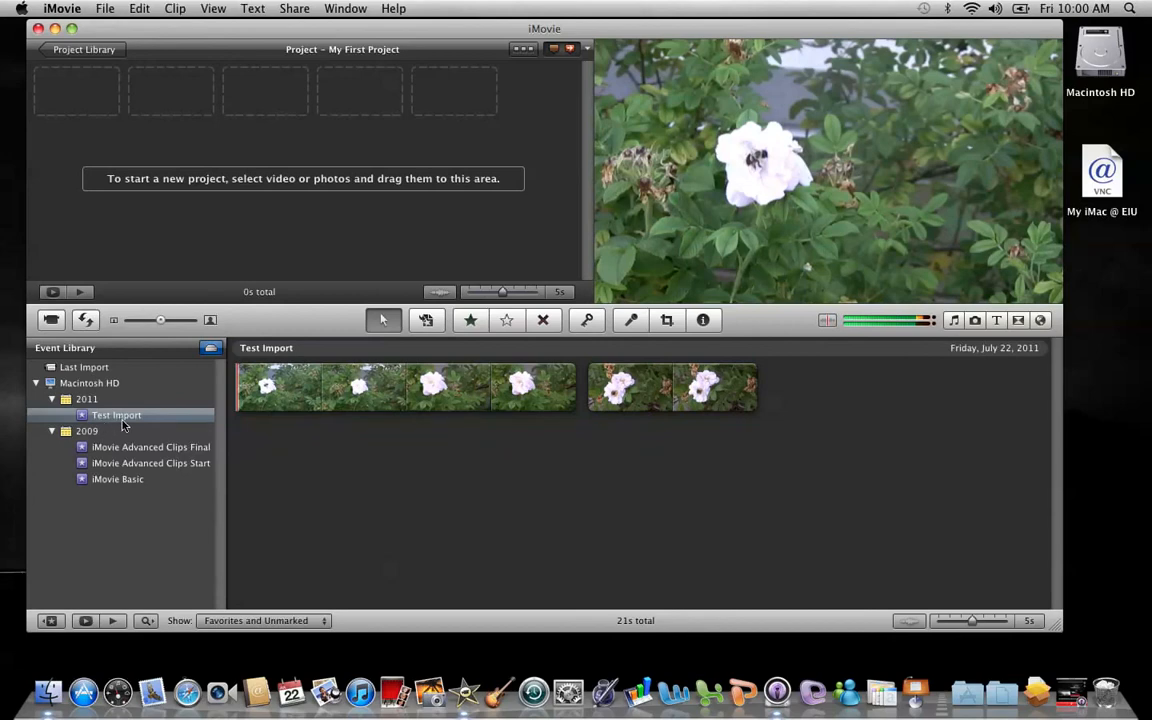
pyautogui.moveTo(104, 424)
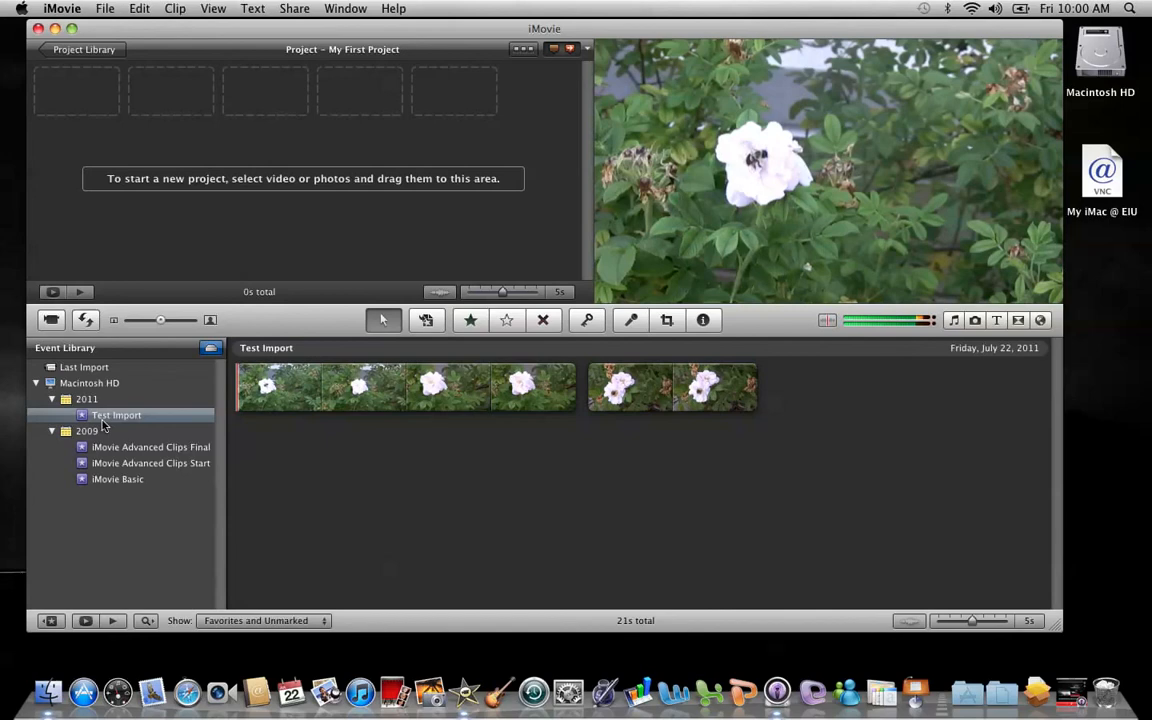
pyautogui.moveTo(84, 420)
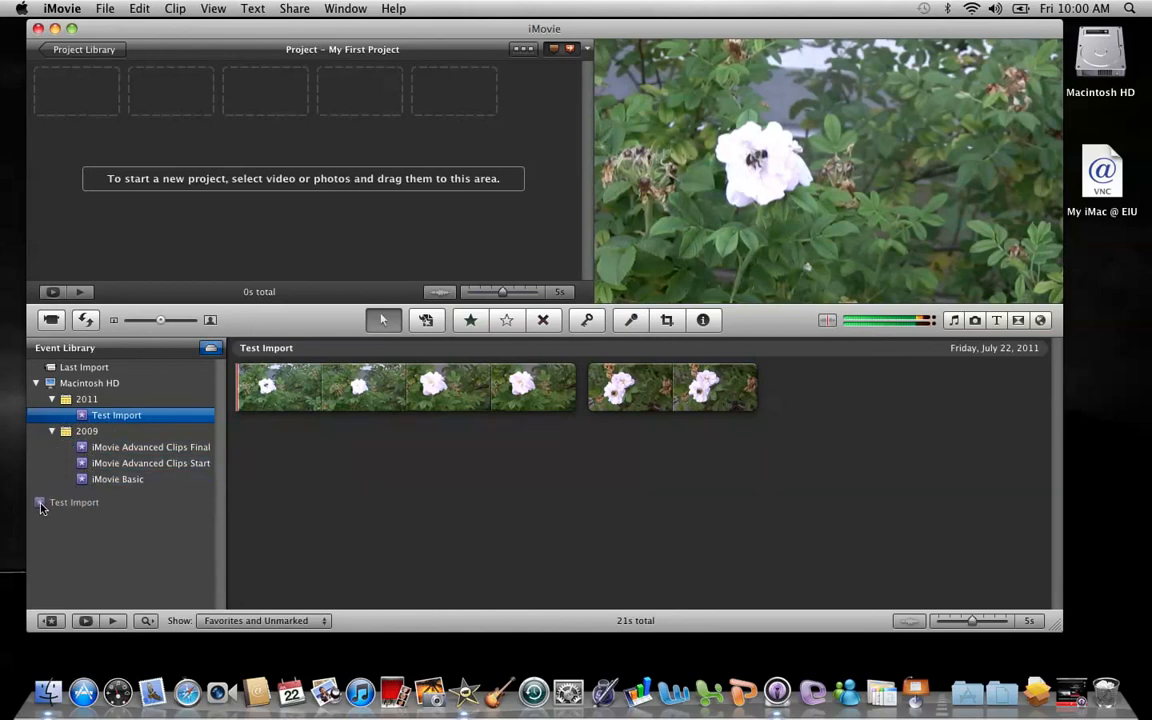
pyautogui.click(150, 448)
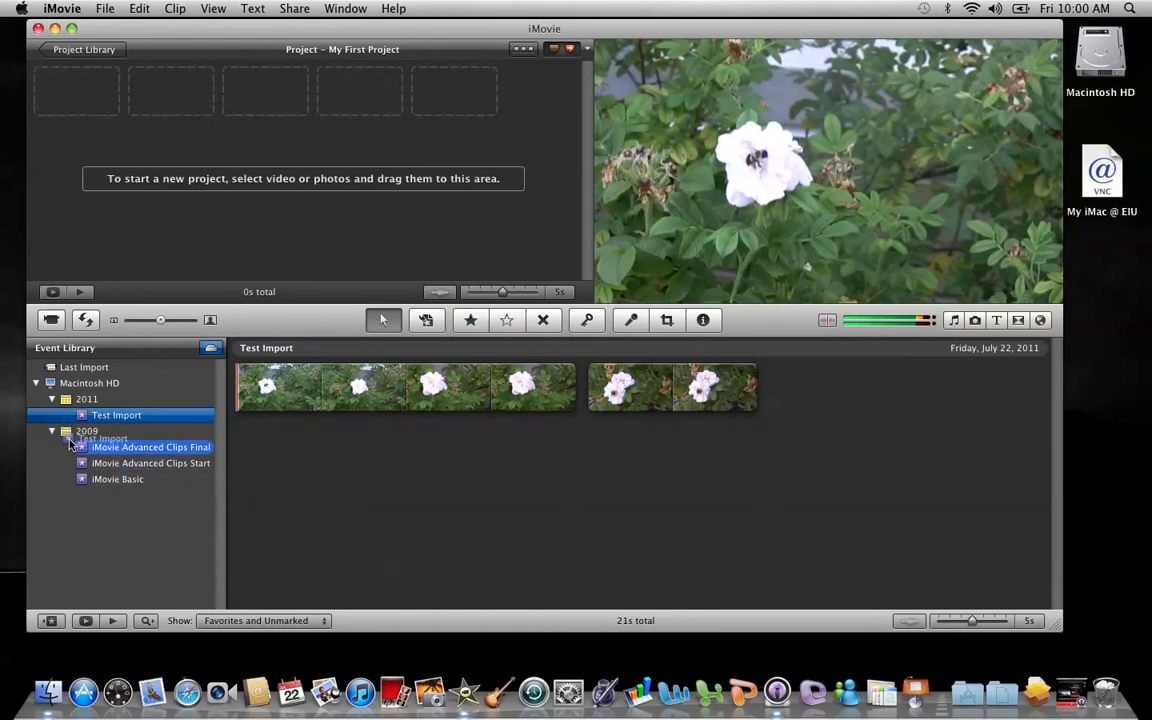
pyautogui.click(116, 414)
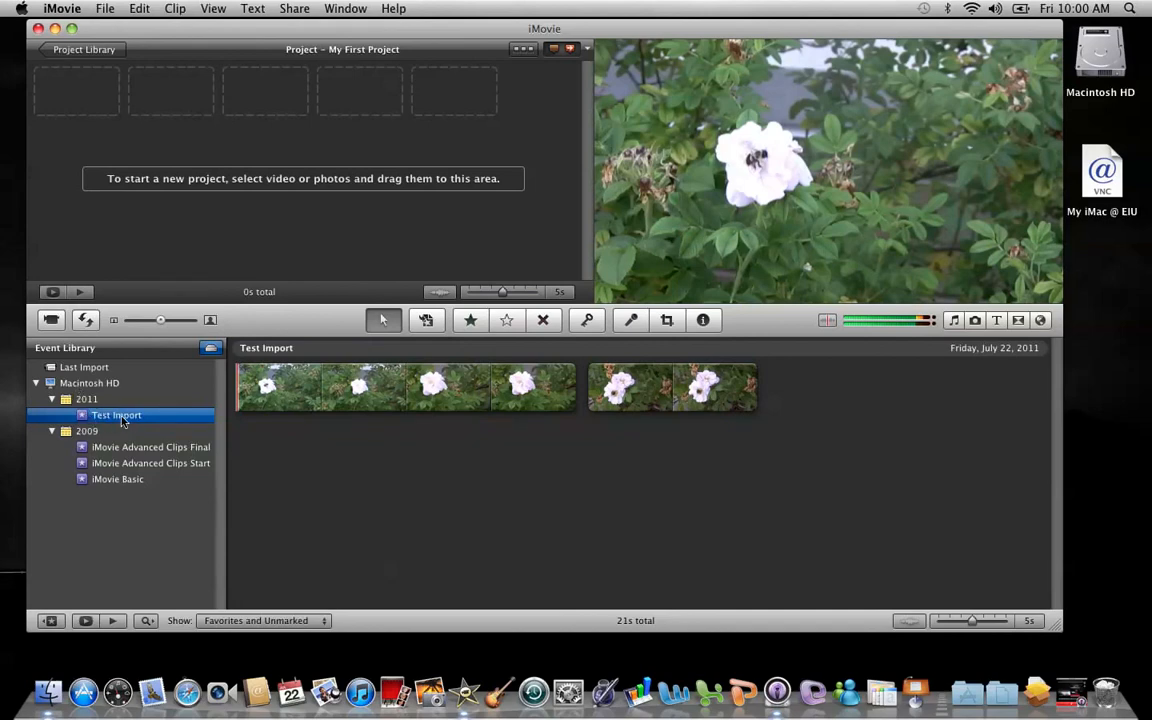
pyautogui.moveTo(70, 494)
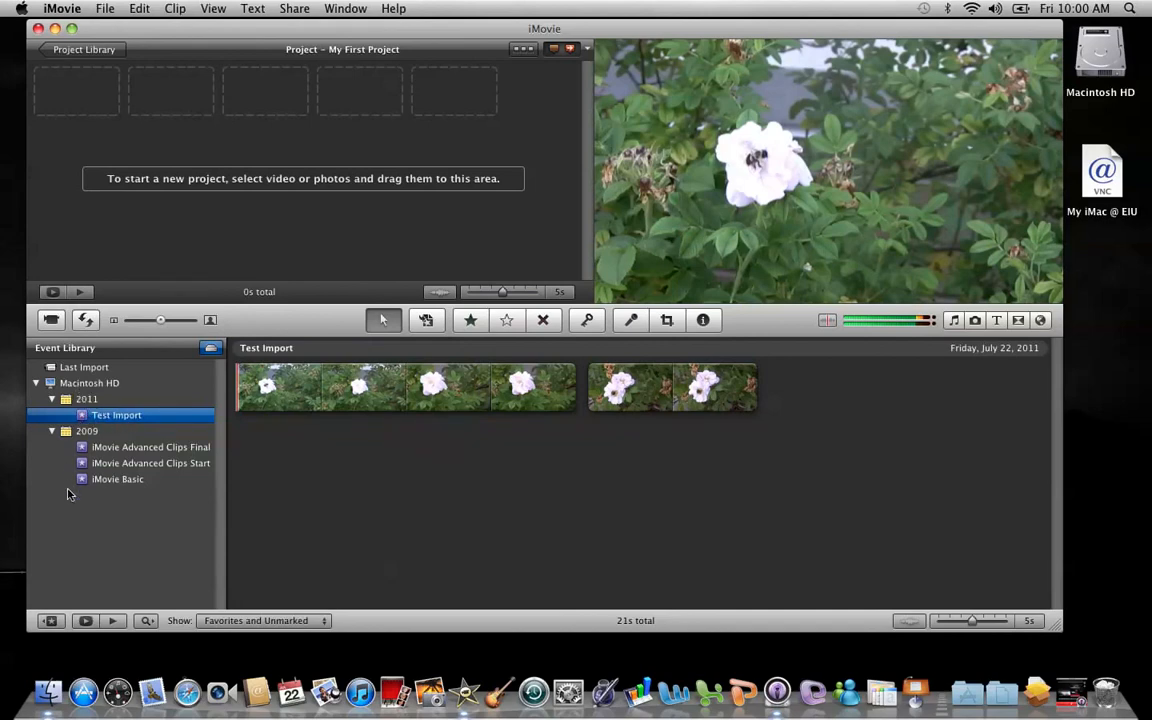